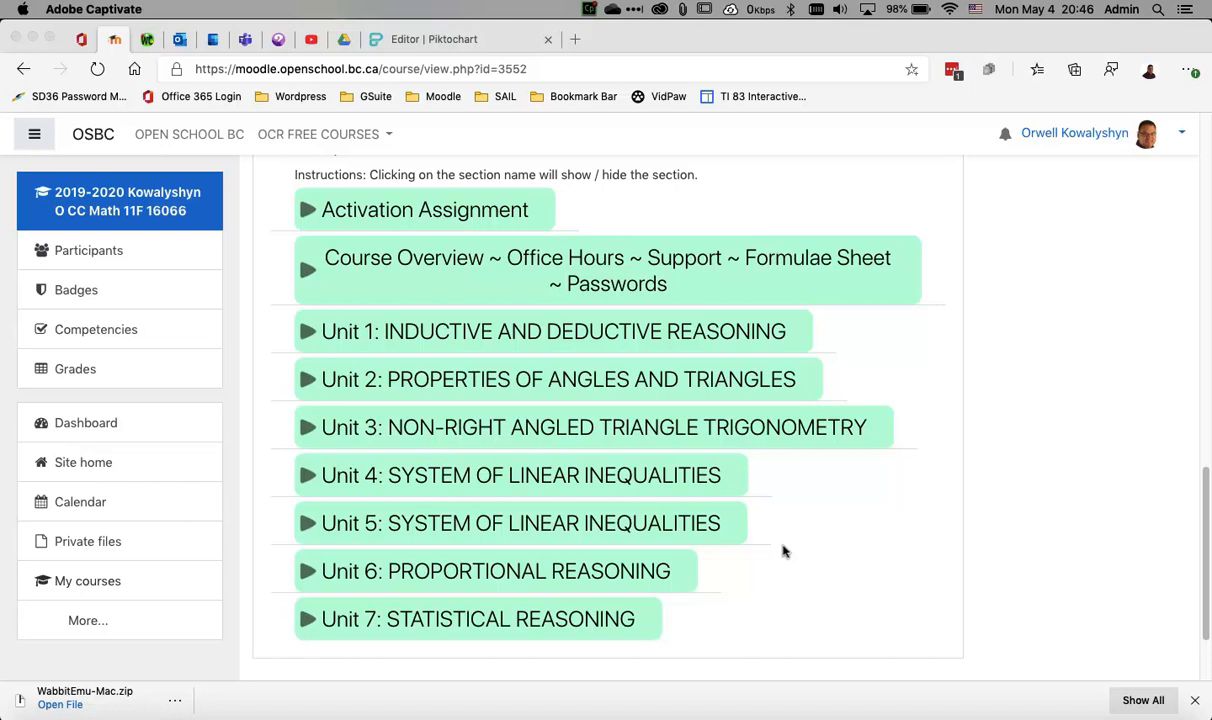
pyautogui.moveTo(365, 619)
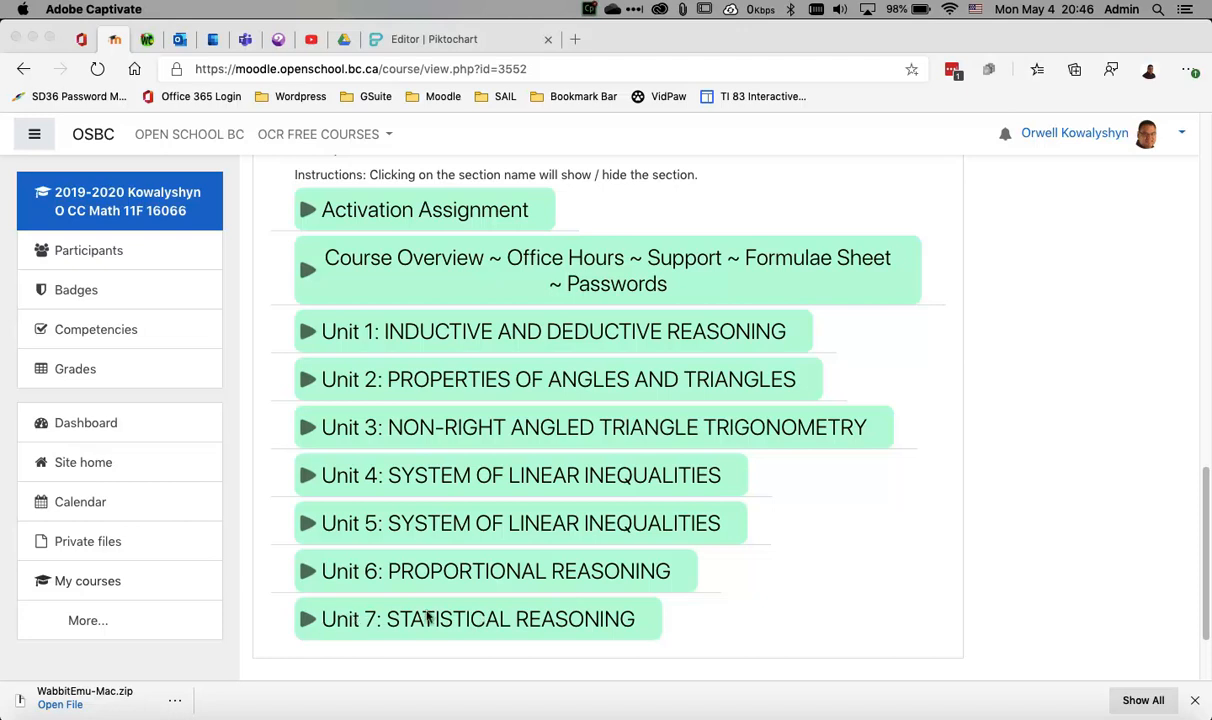
# Scroll down and expand the Unit 7: Statistical Reasoning section header.
pyautogui.scroll(-3)
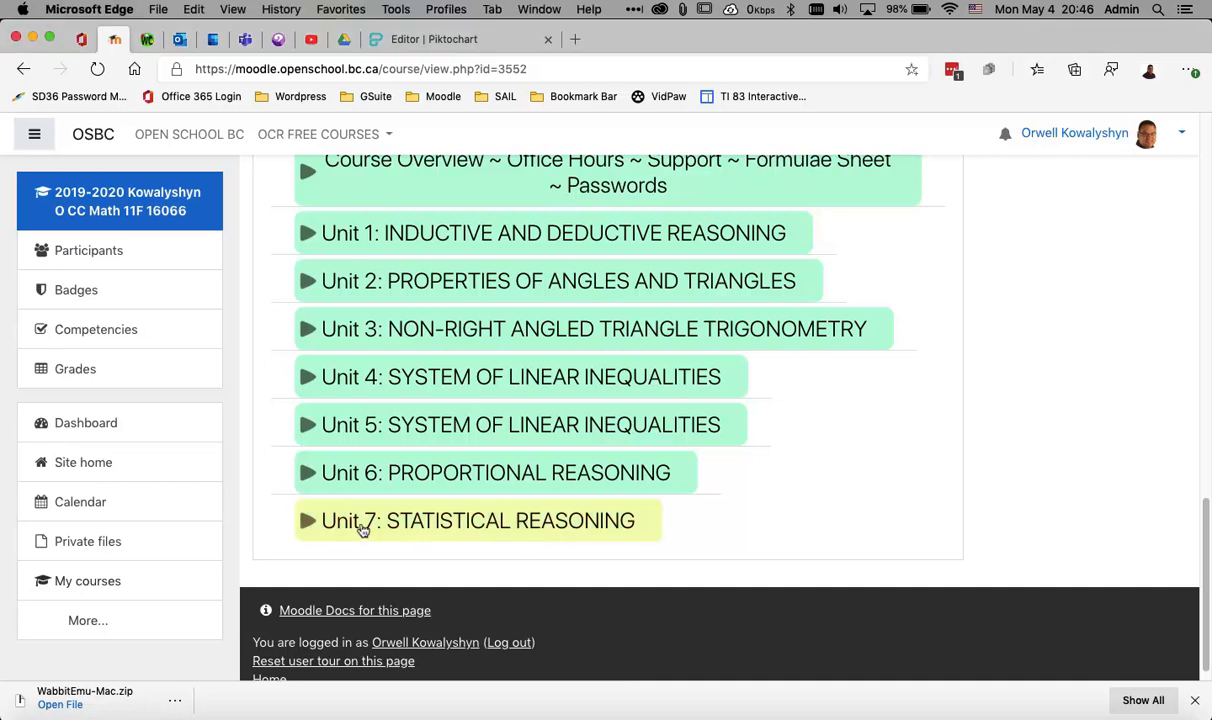
pyautogui.click(478, 520)
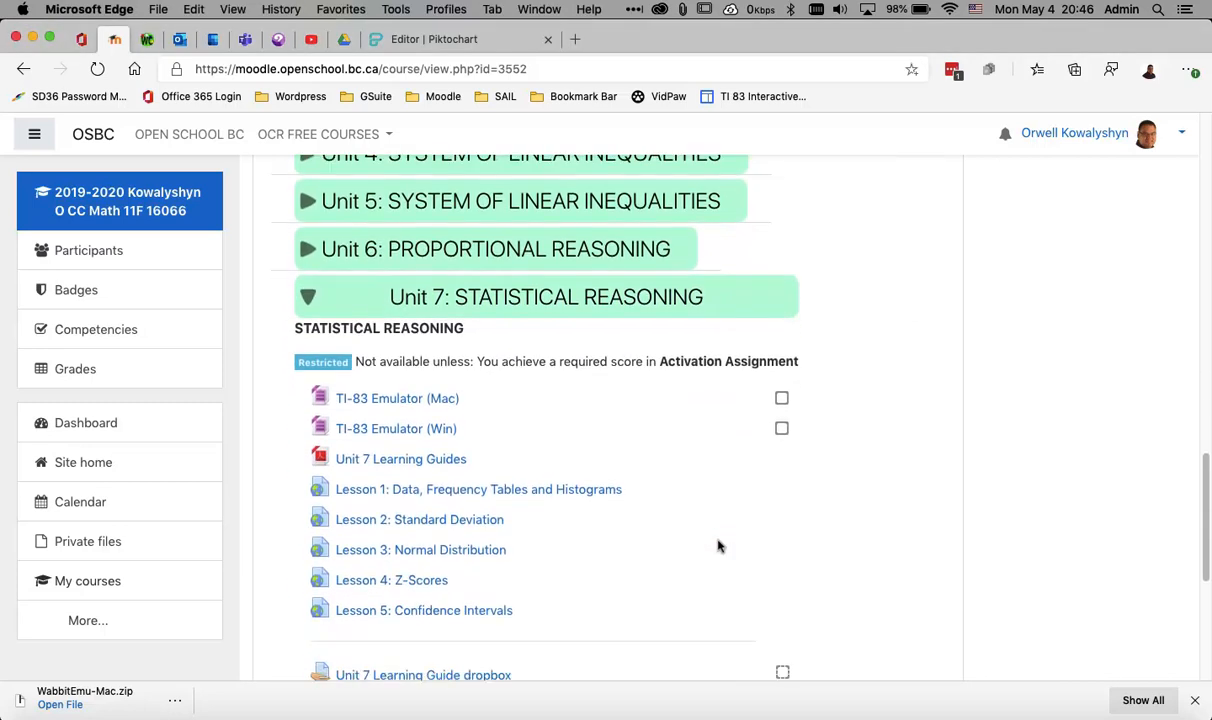
pyautogui.scroll(-3)
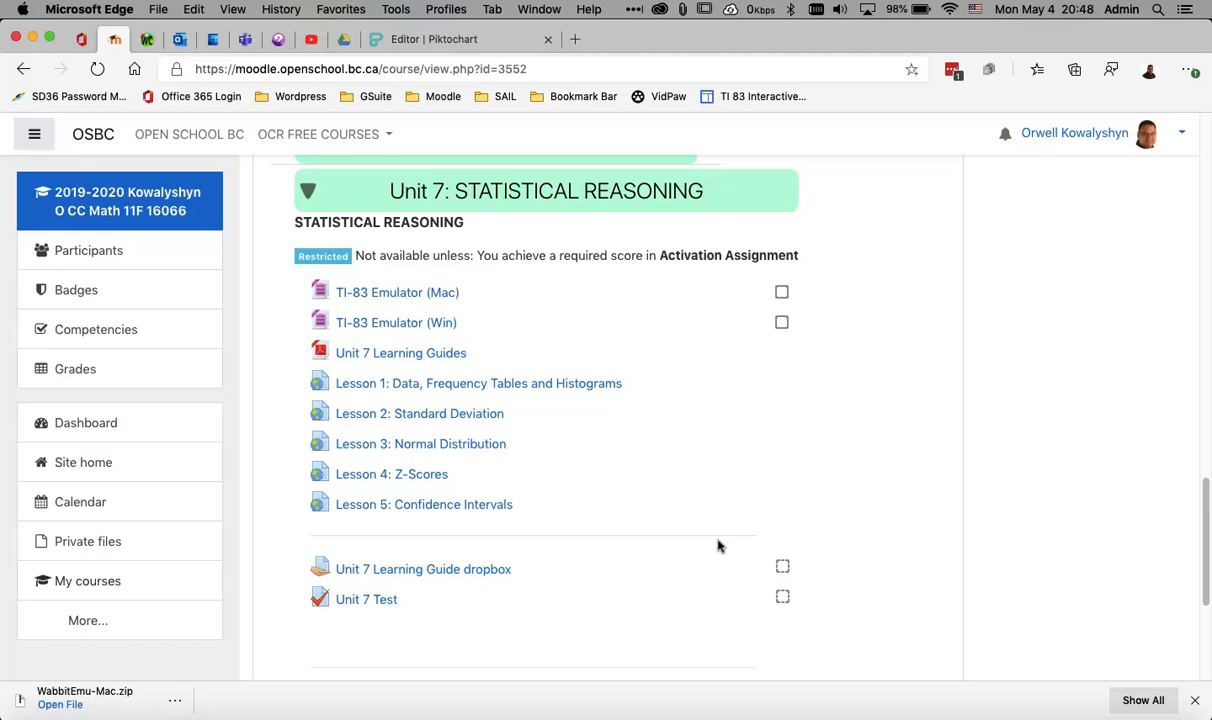
pyautogui.moveTo(562, 333)
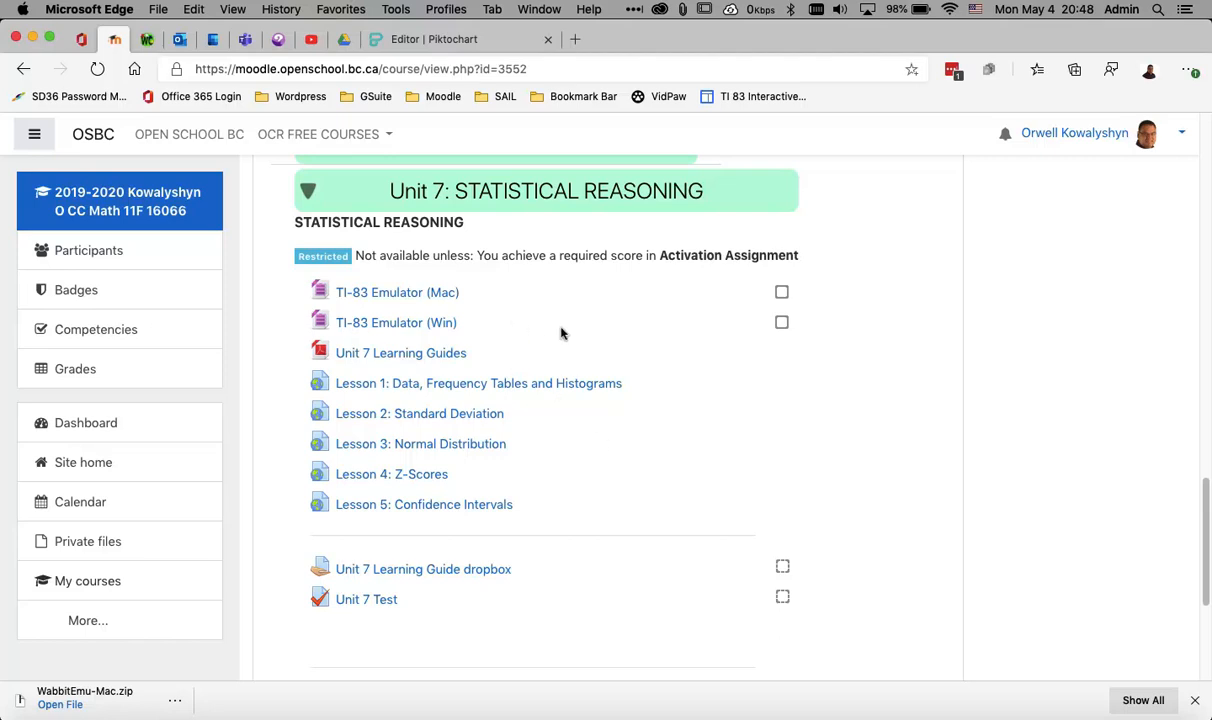
pyautogui.moveTo(397, 292)
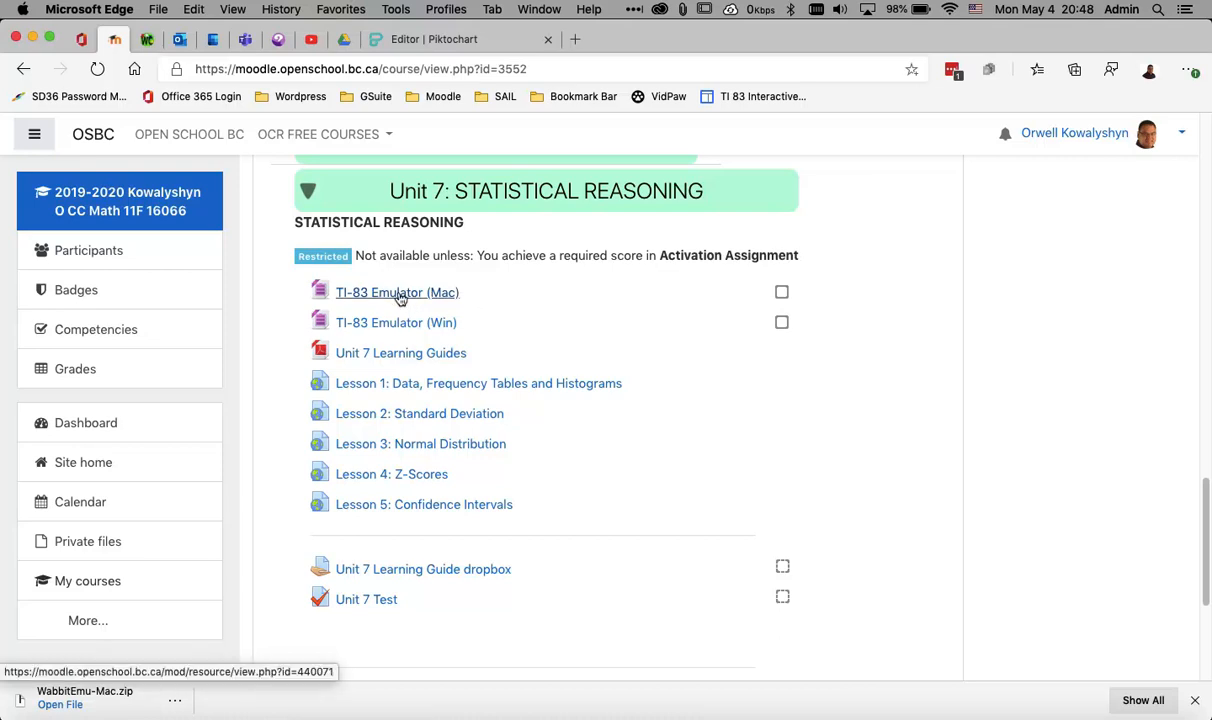
# Download WabbitEmu-Mac.zip from the TI-83 Emulator (Mac) link.
pyautogui.click(397, 292)
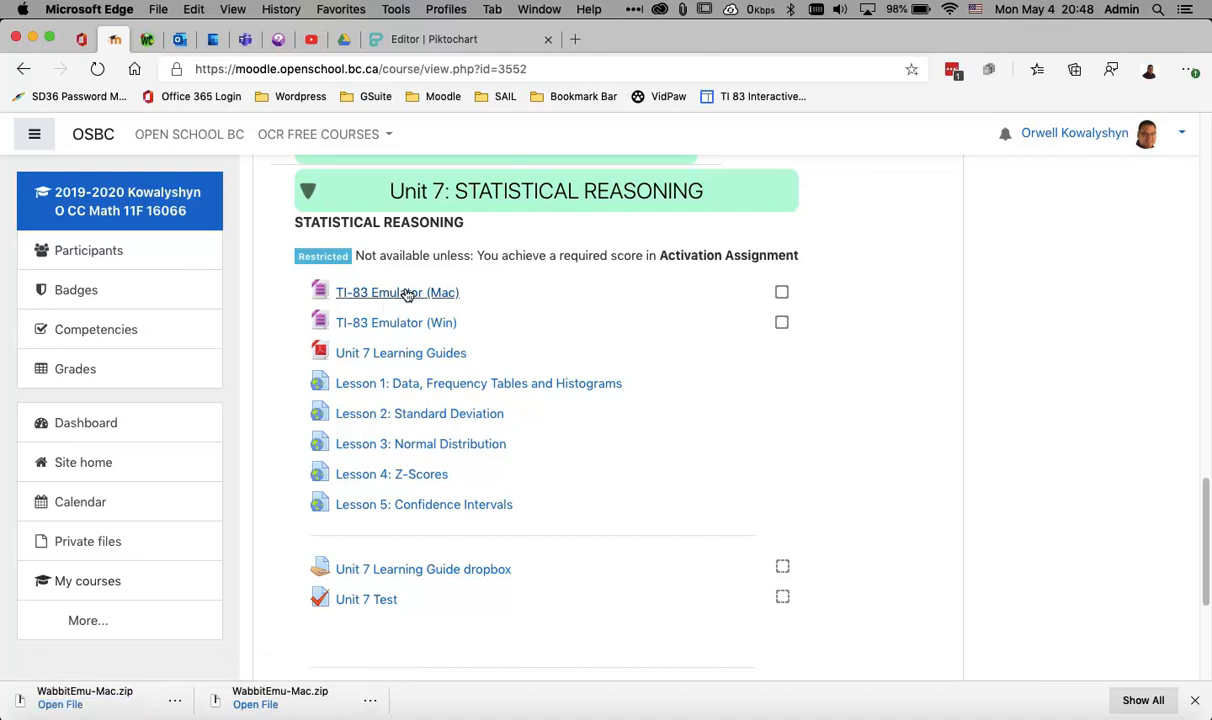
pyautogui.moveTo(540, 697)
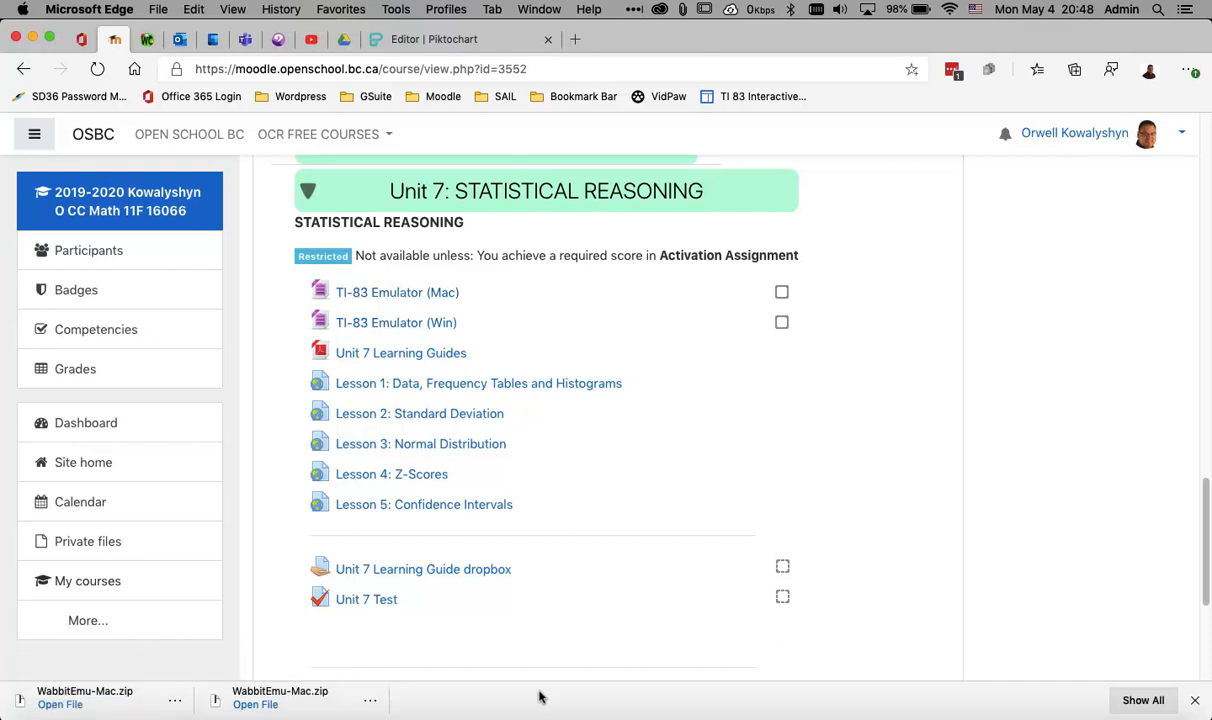
pyautogui.moveTo(148, 698)
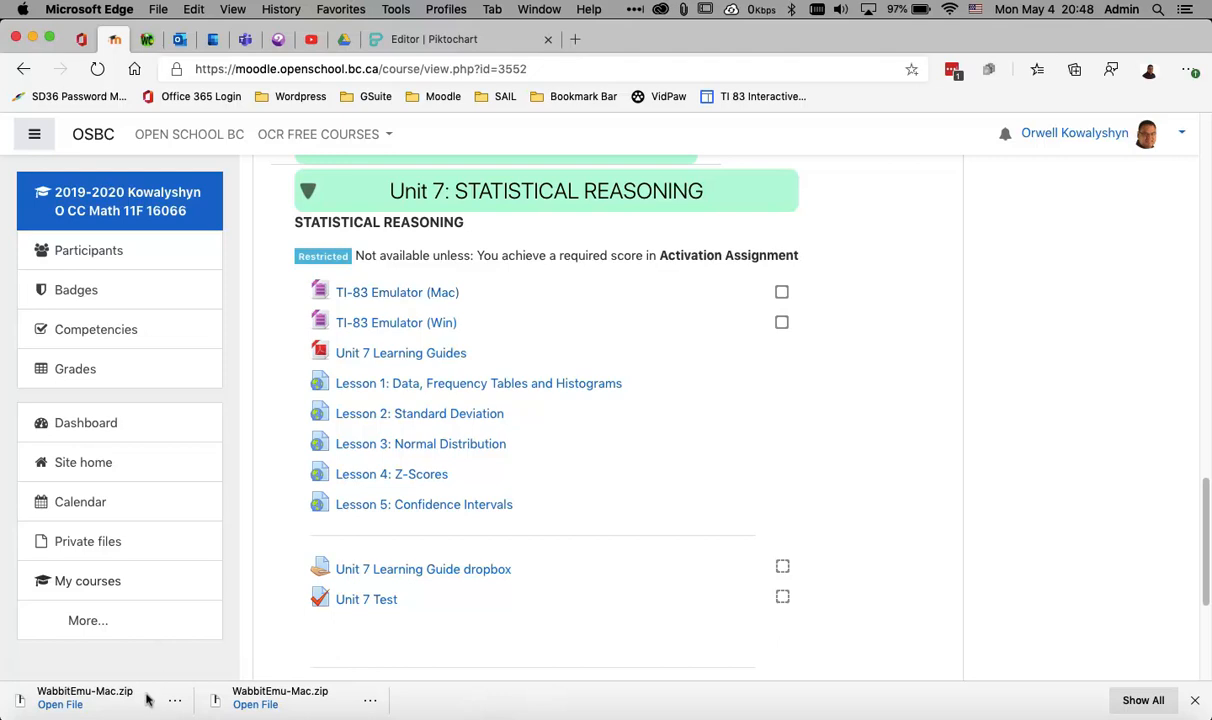
pyautogui.moveTo(490, 700)
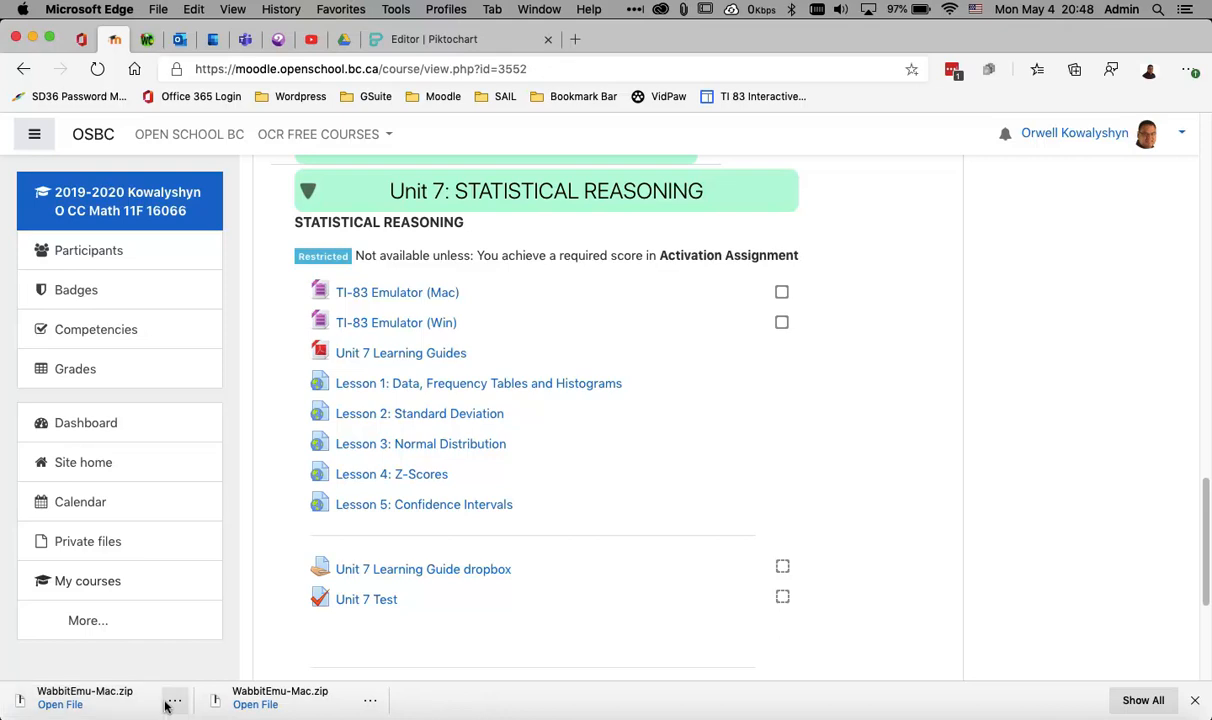
pyautogui.moveTo(105, 705)
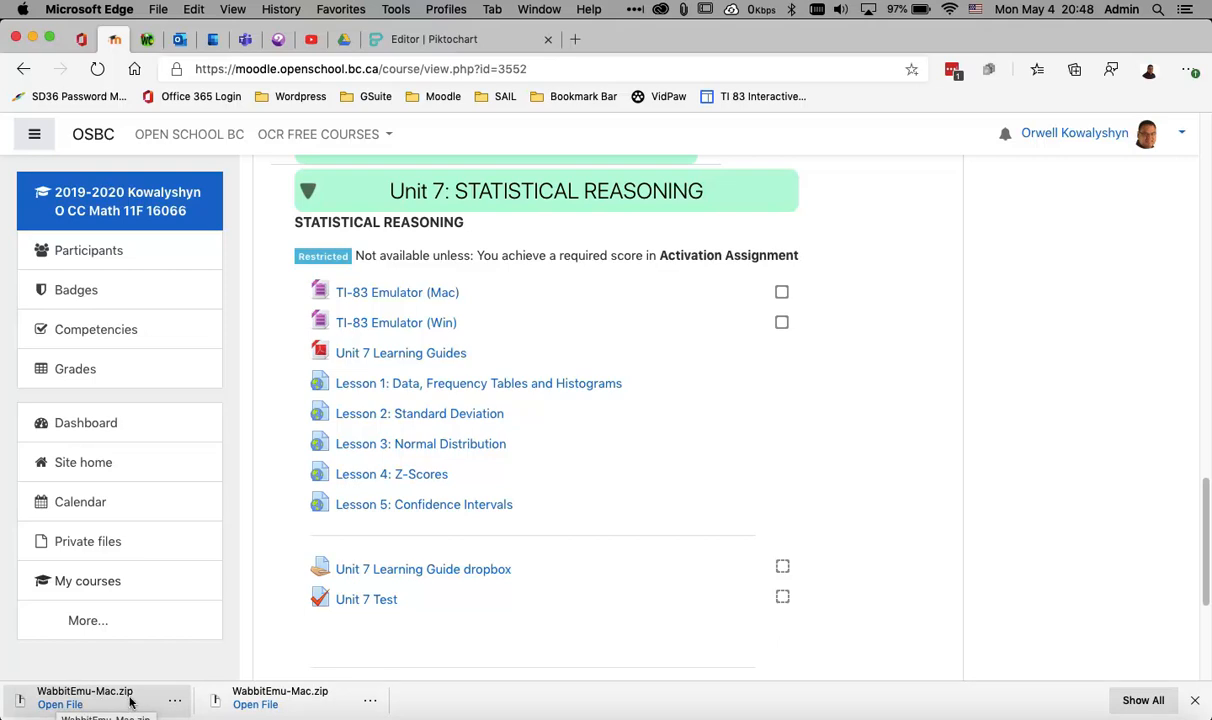
pyautogui.moveTo(135, 701)
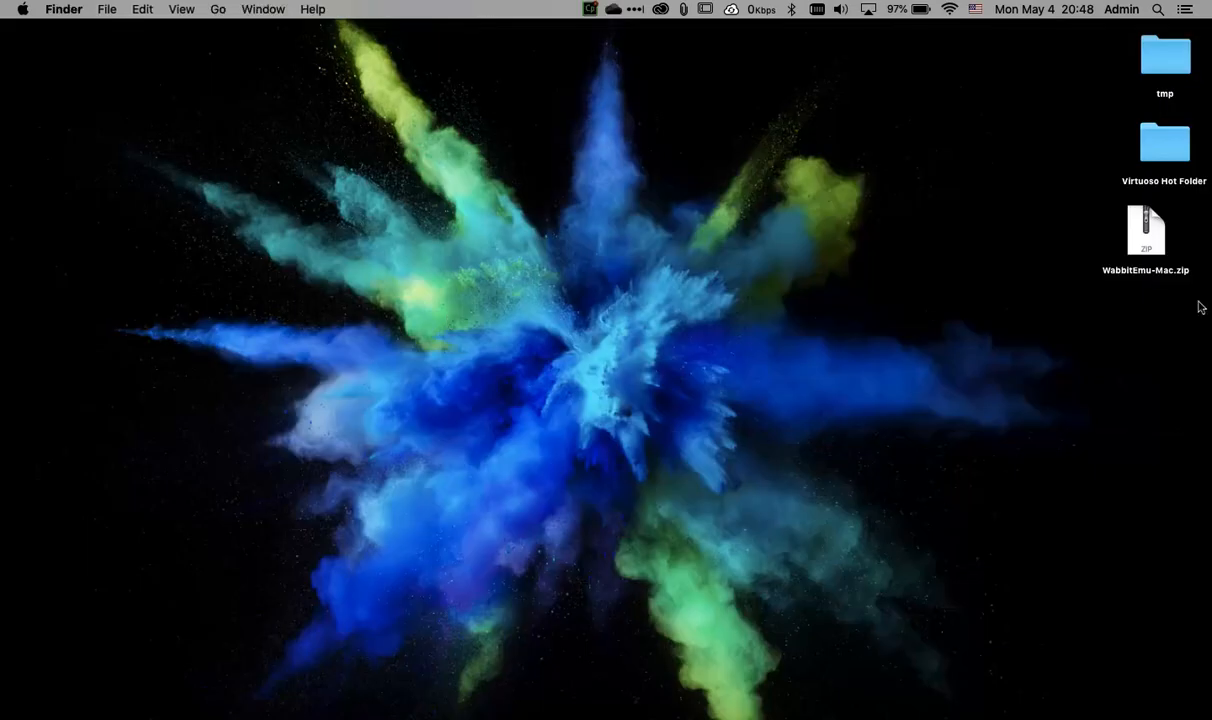
# Move WabbitEmu-Mac.zip to the desktop centre and extract it with Open.
pyautogui.moveTo(1145, 230); pyautogui.dragTo(607, 387)
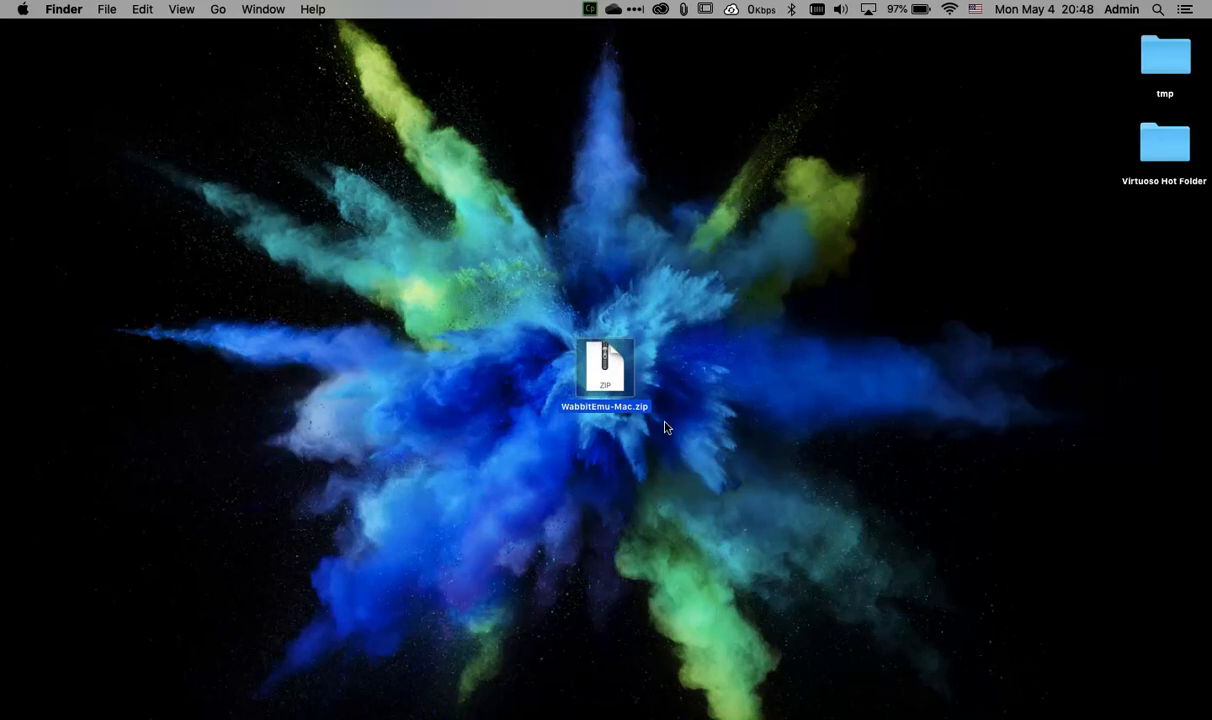
pyautogui.moveTo(654, 416)
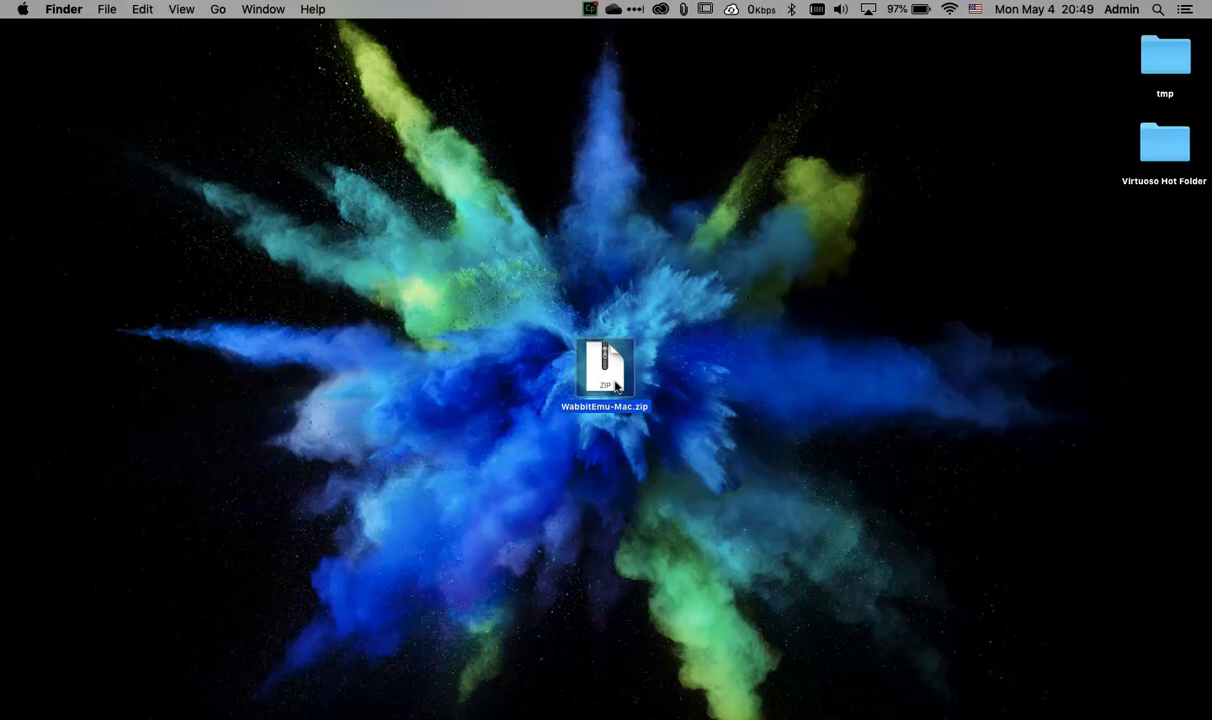
pyautogui.moveTo(798, 365)
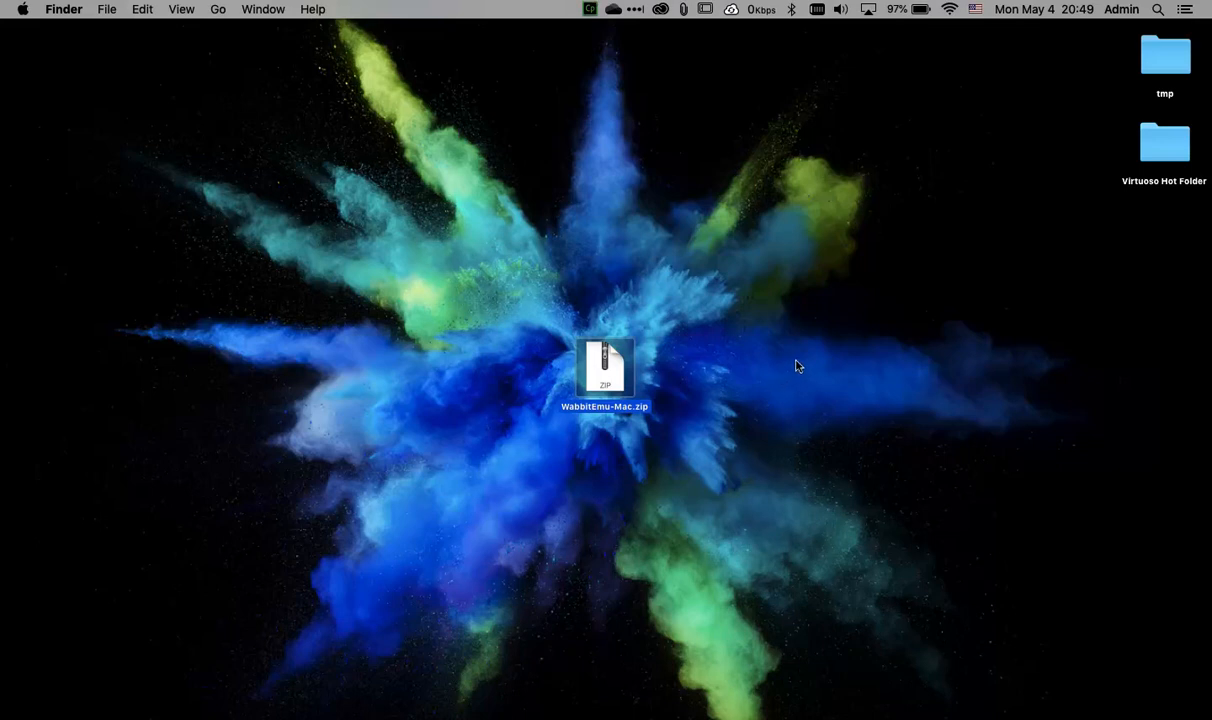
pyautogui.moveTo(744, 390)
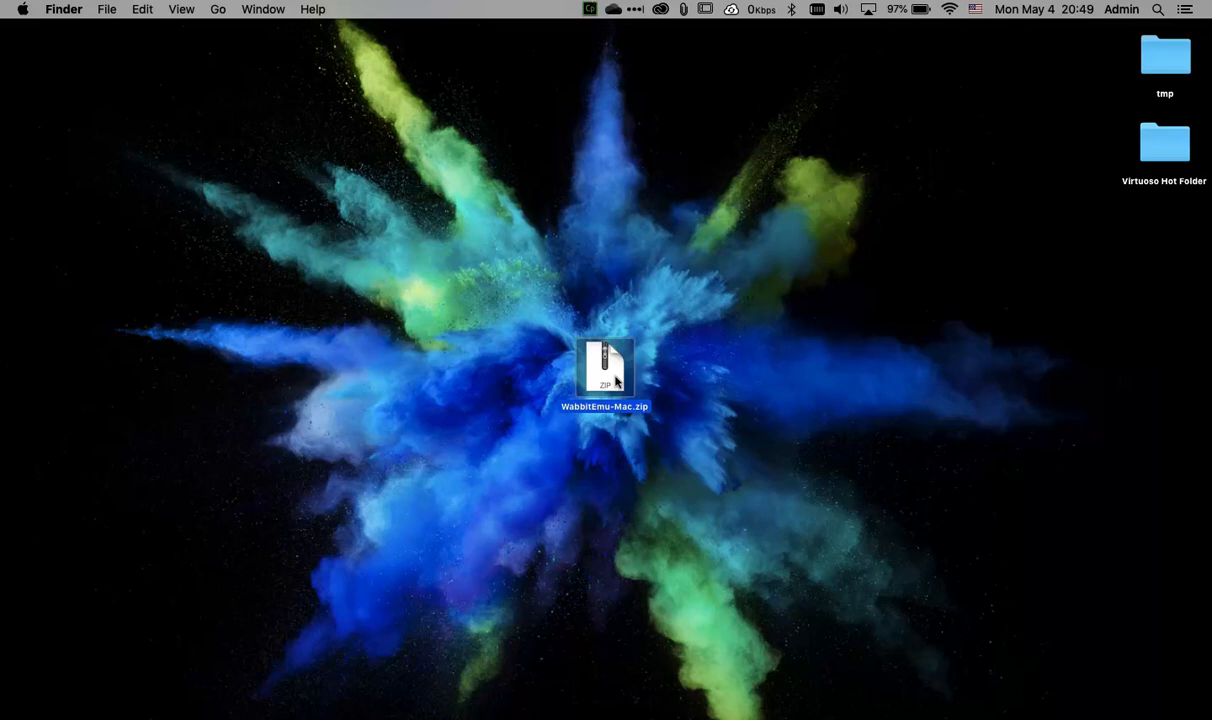
pyautogui.rightClick(604, 370)
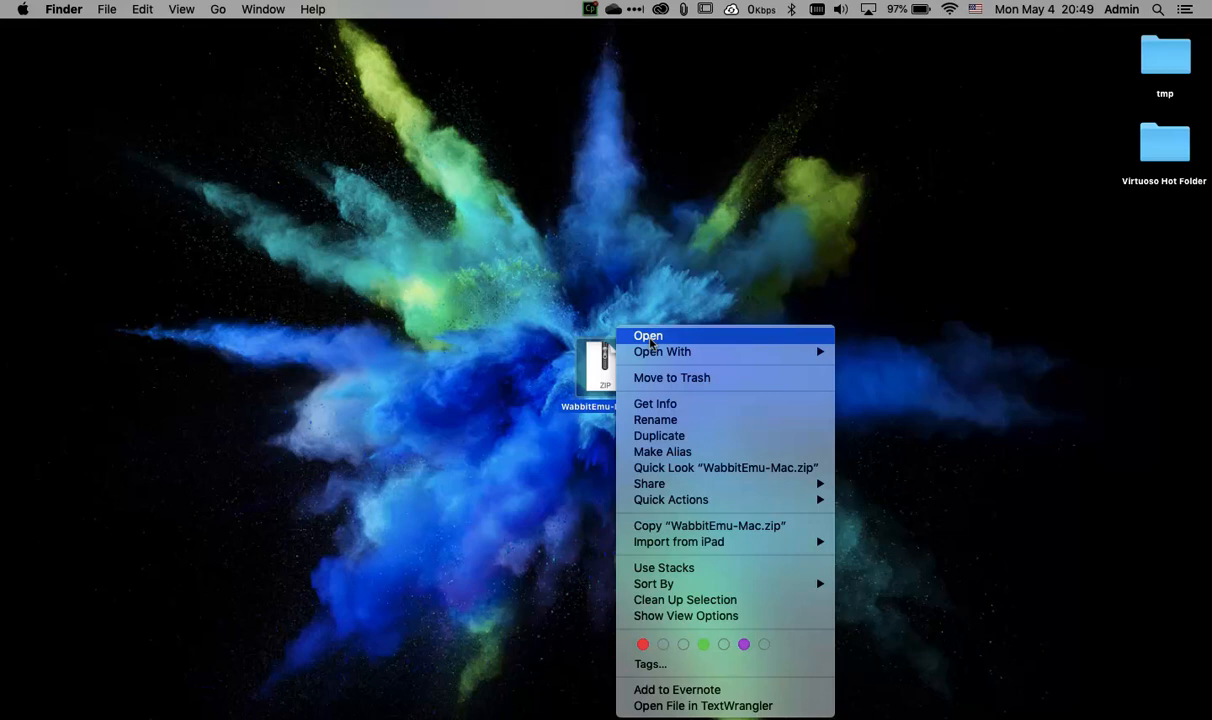
pyautogui.click(648, 335)
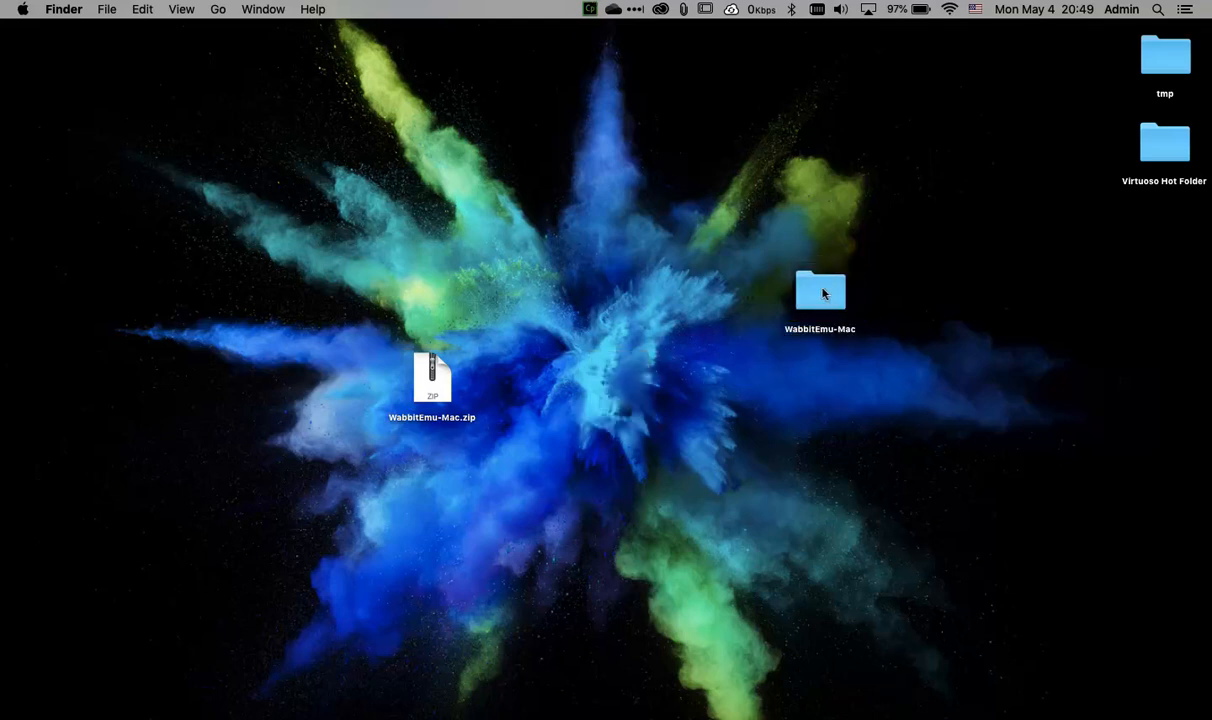
# Open the extracted WabbitEmu-Mac folder on the desktop.
pyautogui.doubleClick(820, 290)
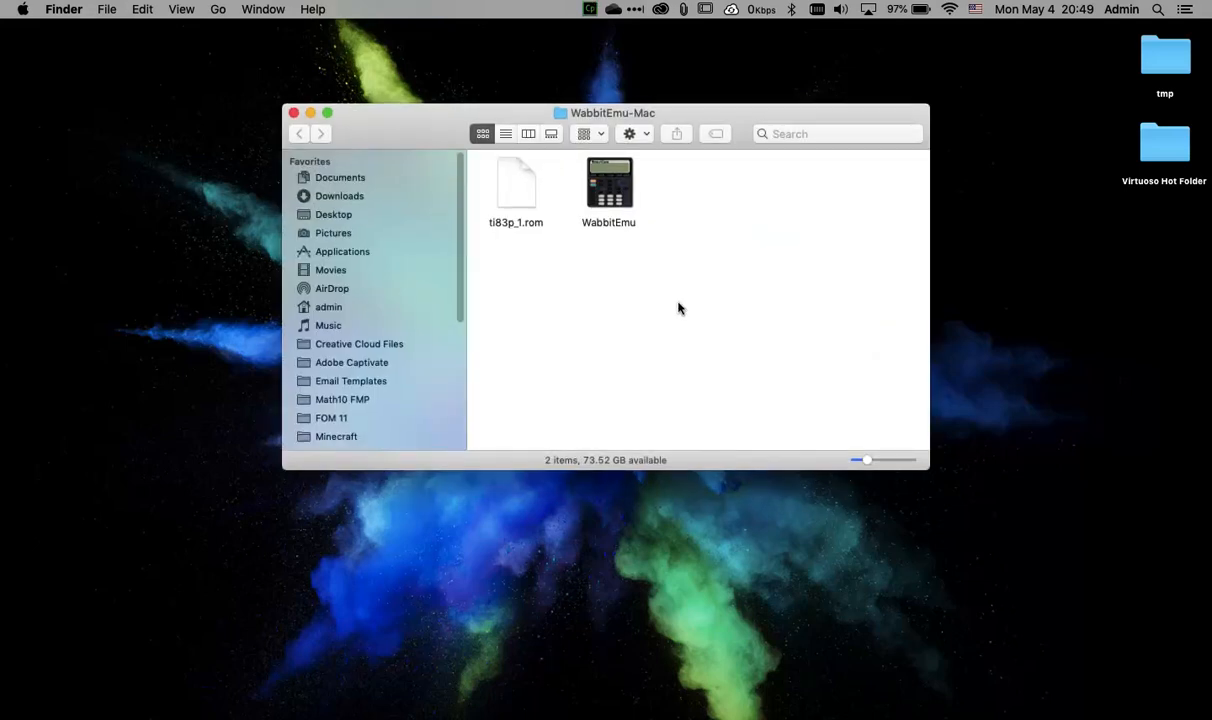
pyautogui.moveTo(617, 196)
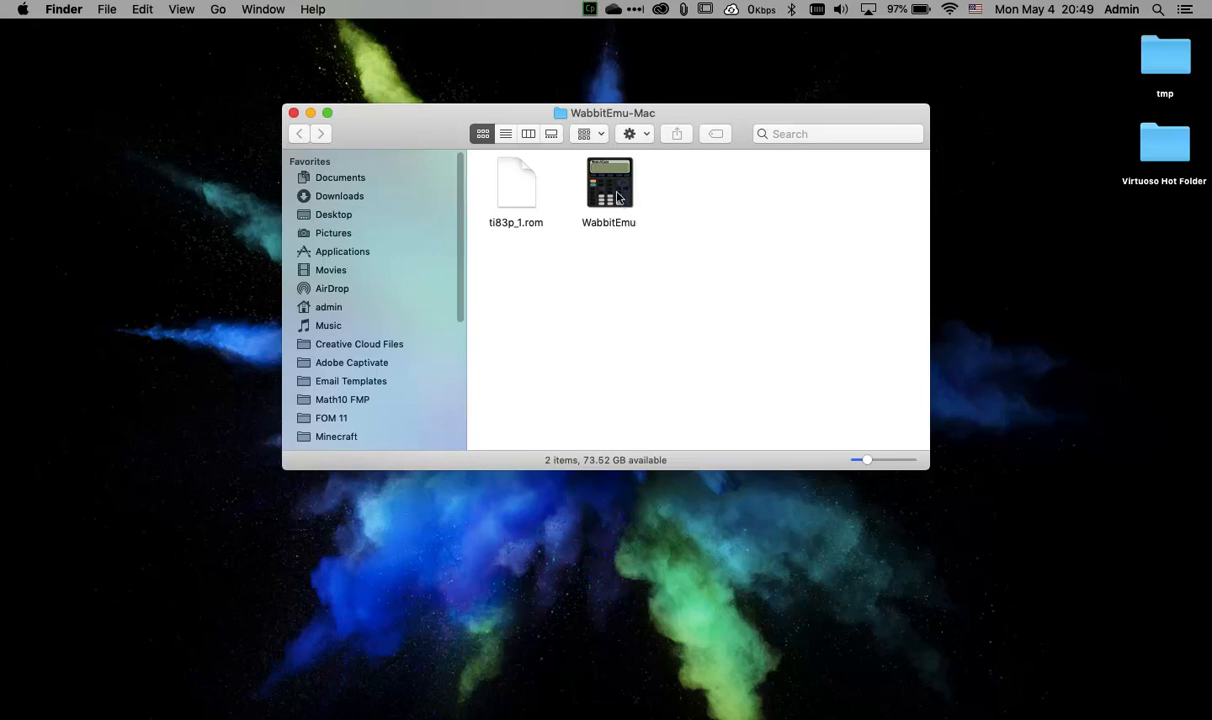
pyautogui.moveTo(597, 240)
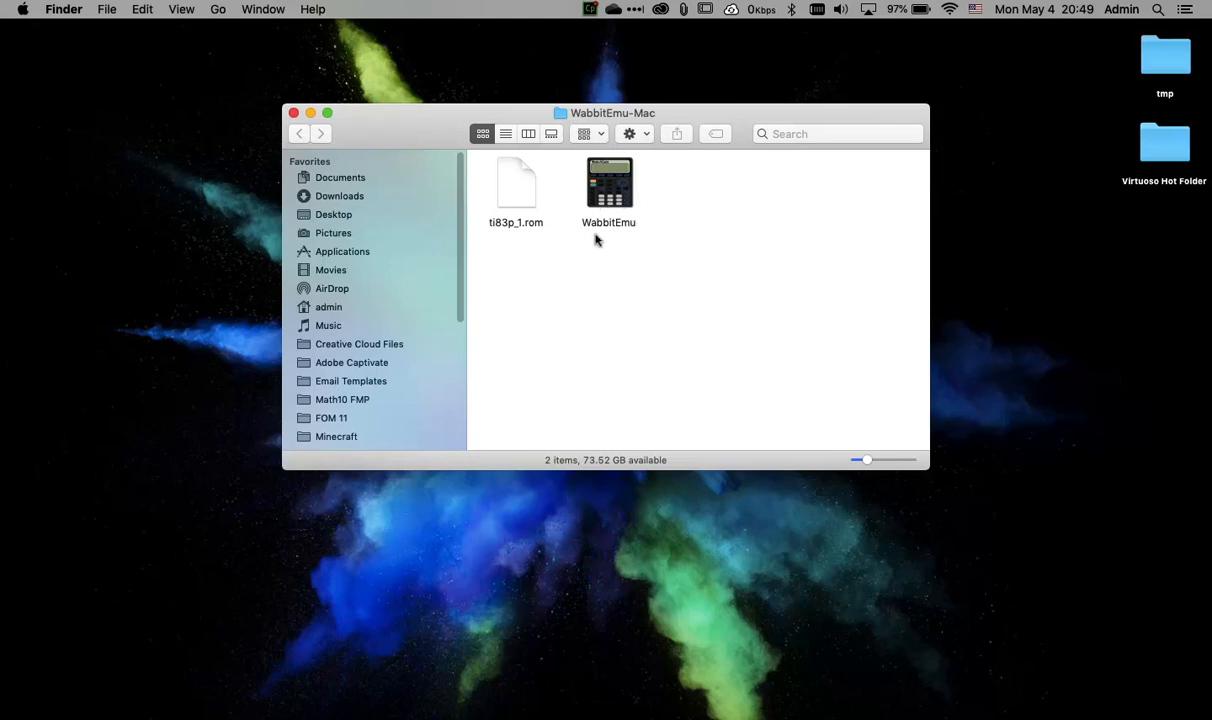
pyautogui.moveTo(703, 283)
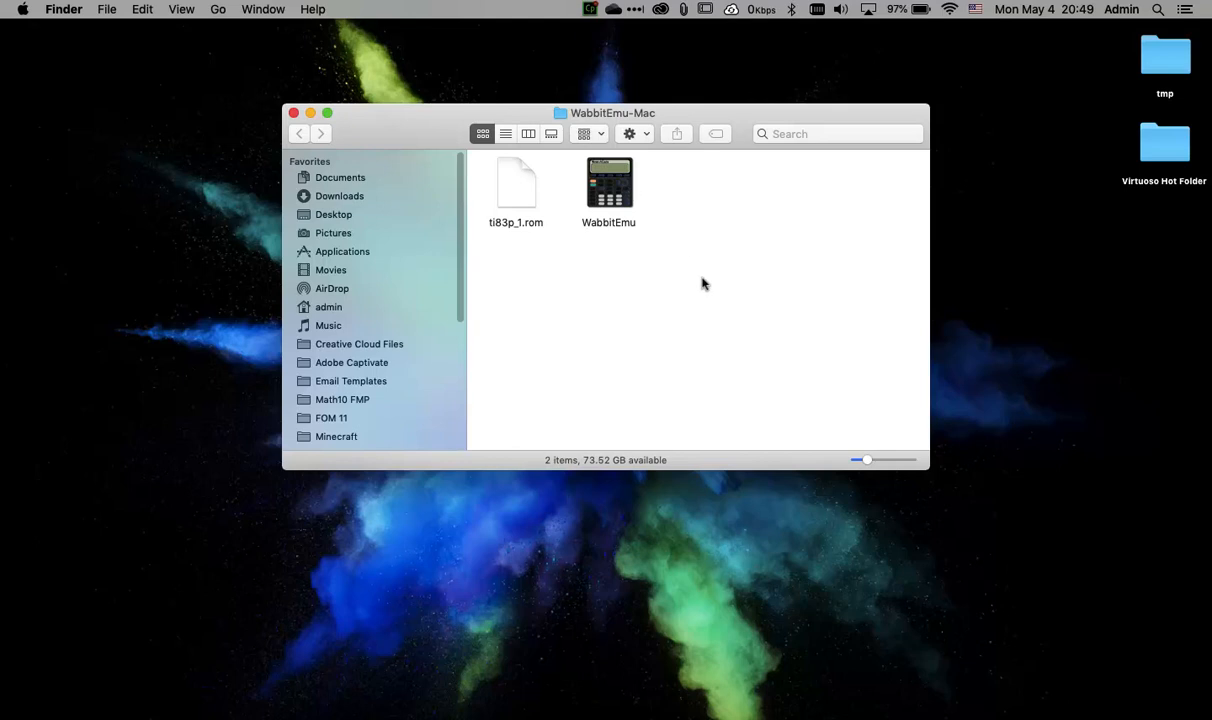
pyautogui.moveTo(663, 270)
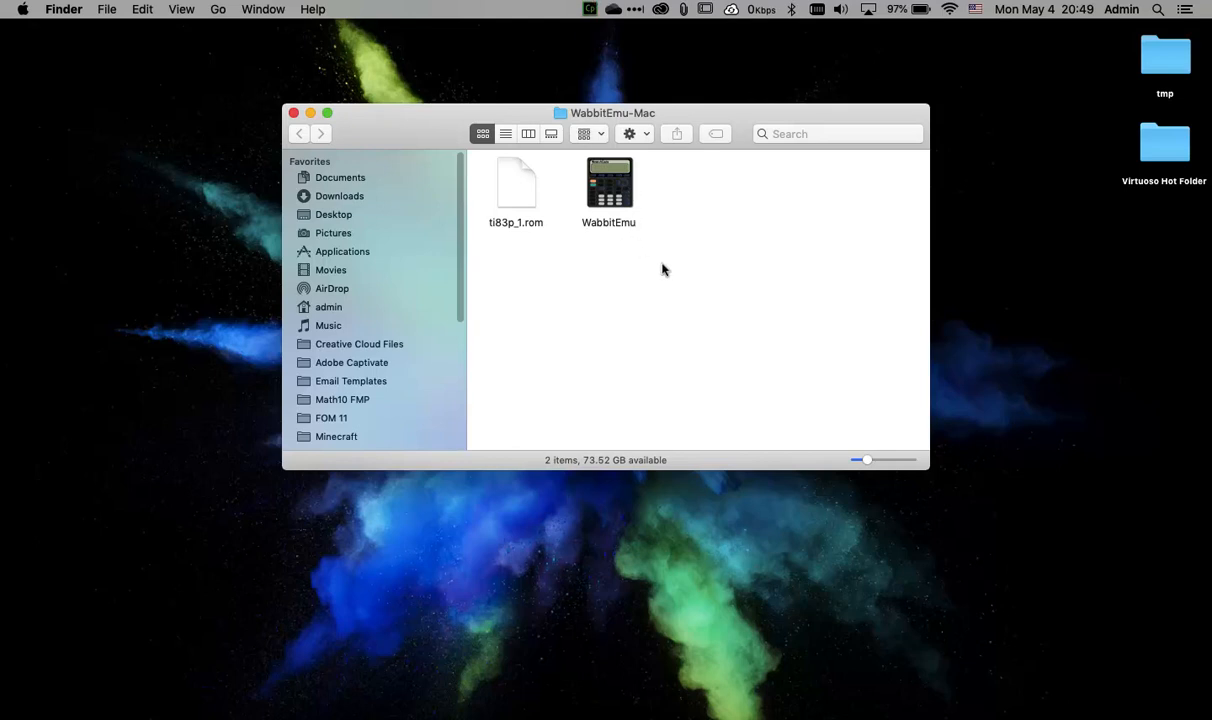
pyautogui.moveTo(550, 283)
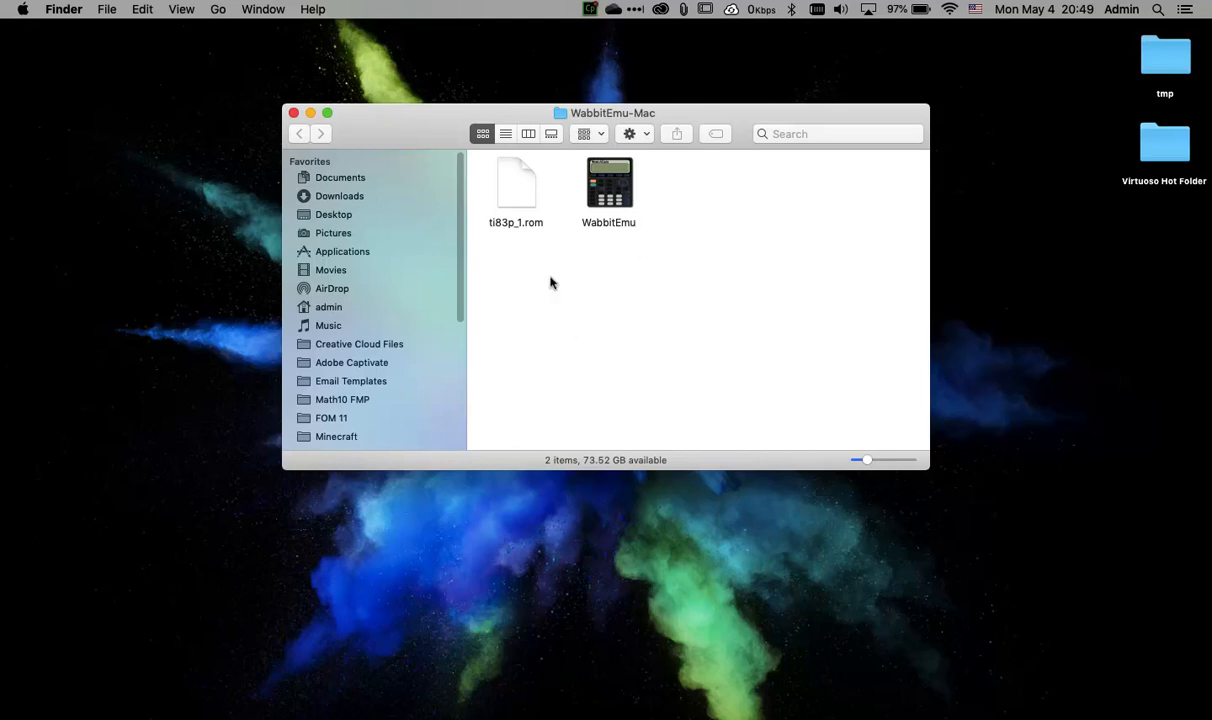
pyautogui.moveTo(535, 212)
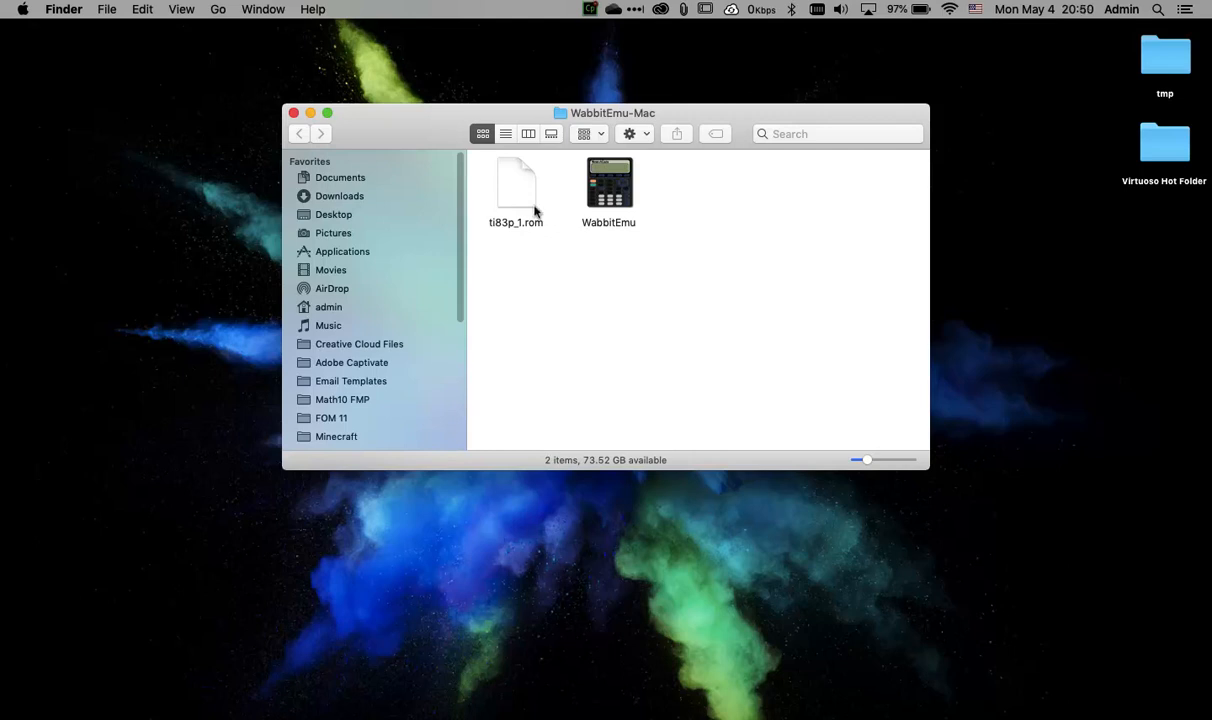
pyautogui.moveTo(548, 252)
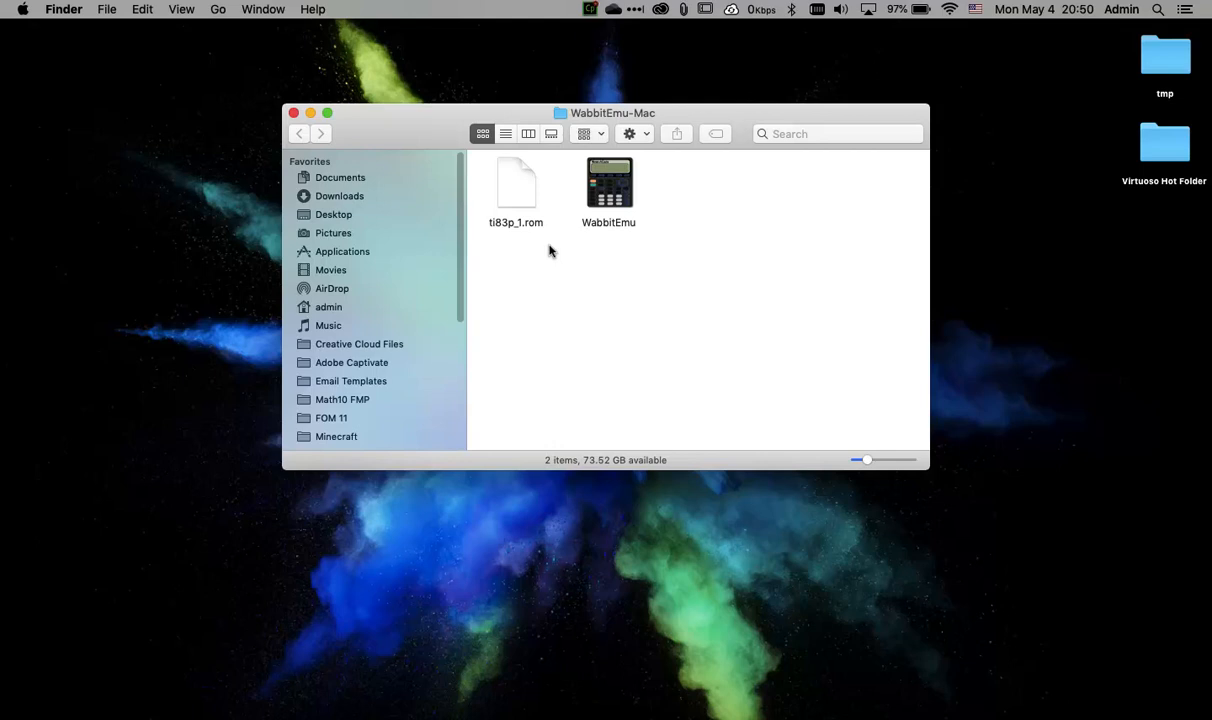
pyautogui.moveTo(702, 164)
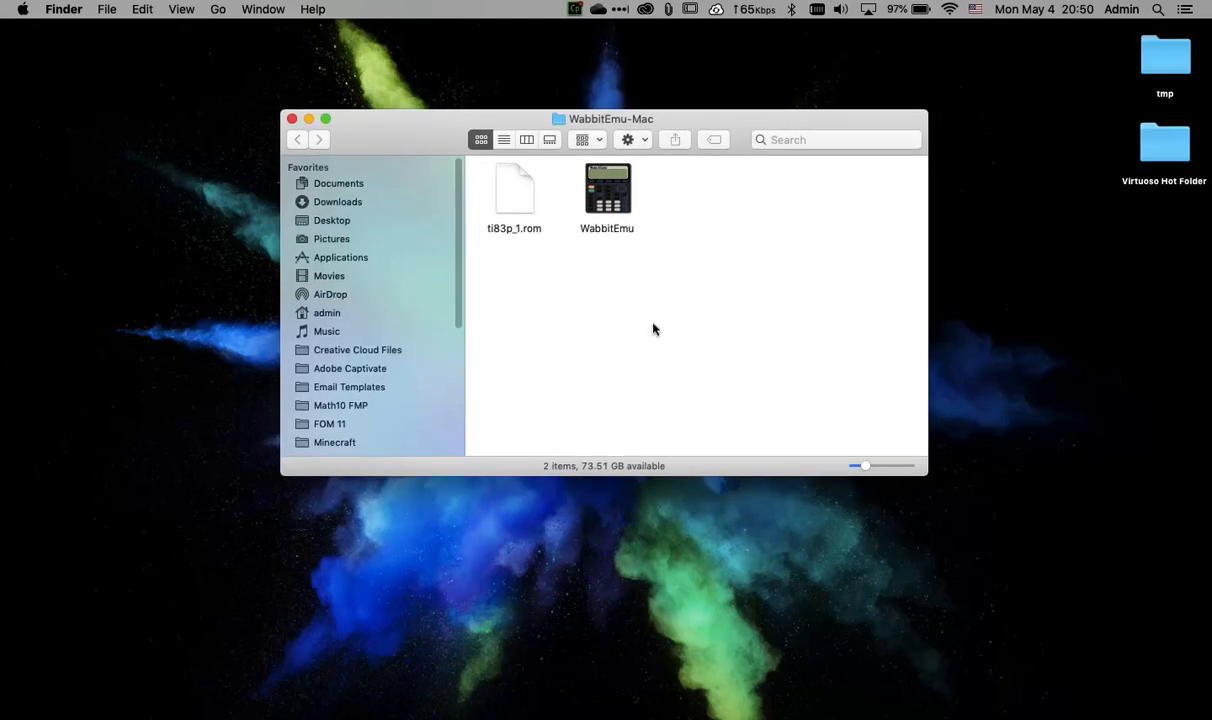
pyautogui.moveTo(680, 258)
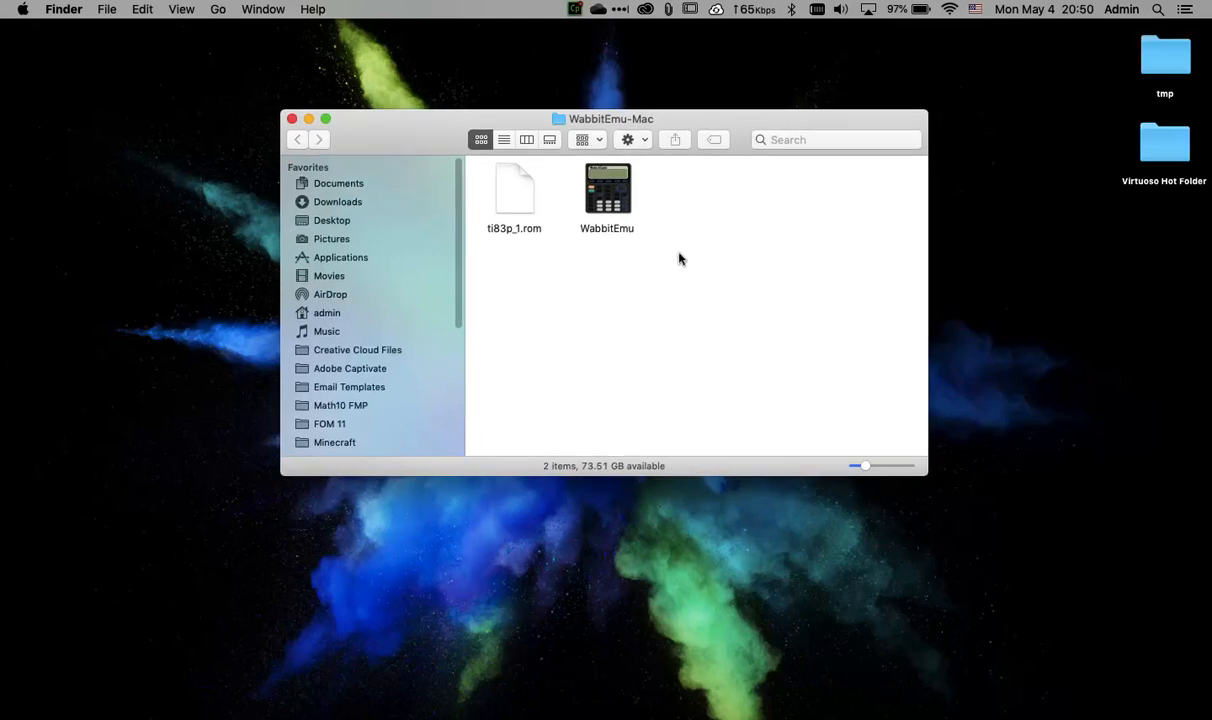
pyautogui.moveTo(630, 207)
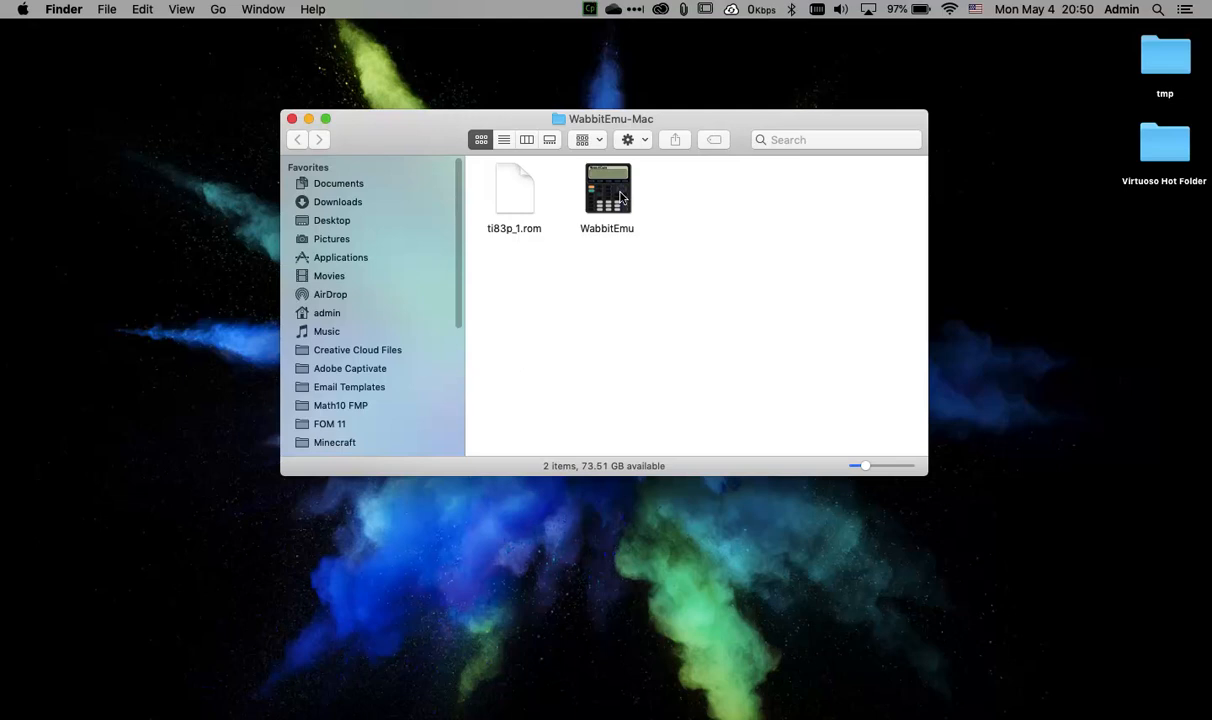
# Launch the WabbitEmu app via Open and approve the internet-download security warning.
pyautogui.rightClick(607, 190)
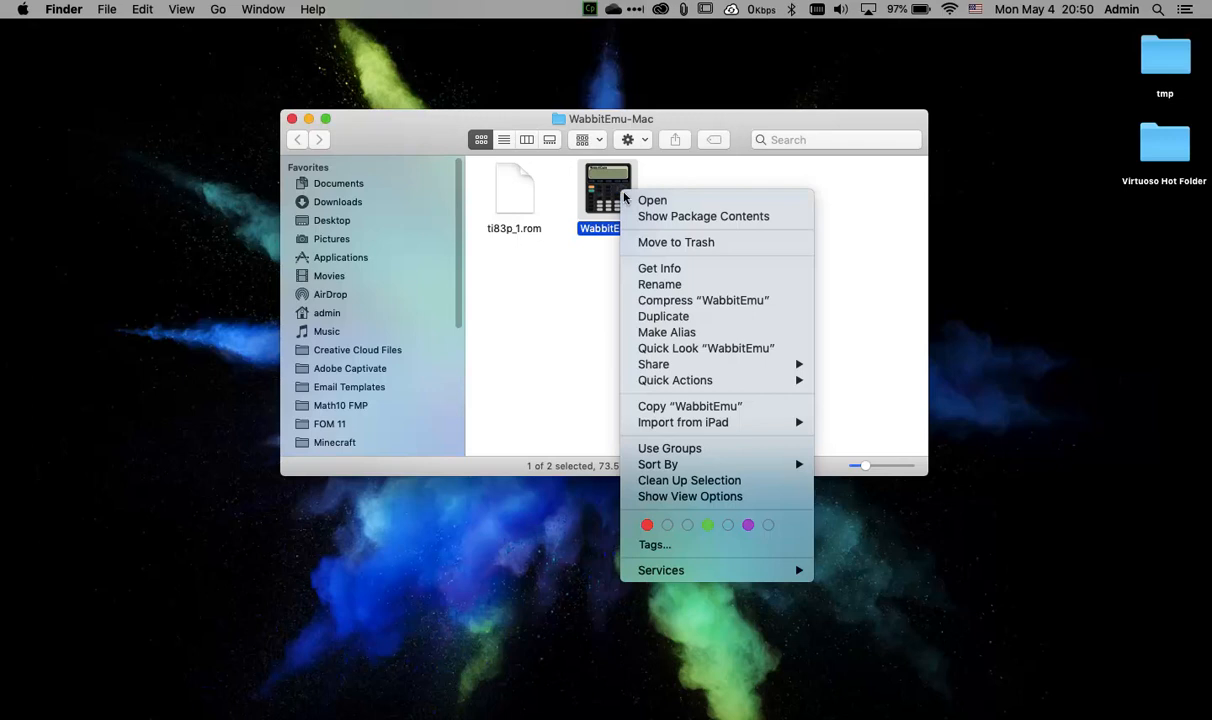
pyautogui.moveTo(651, 200)
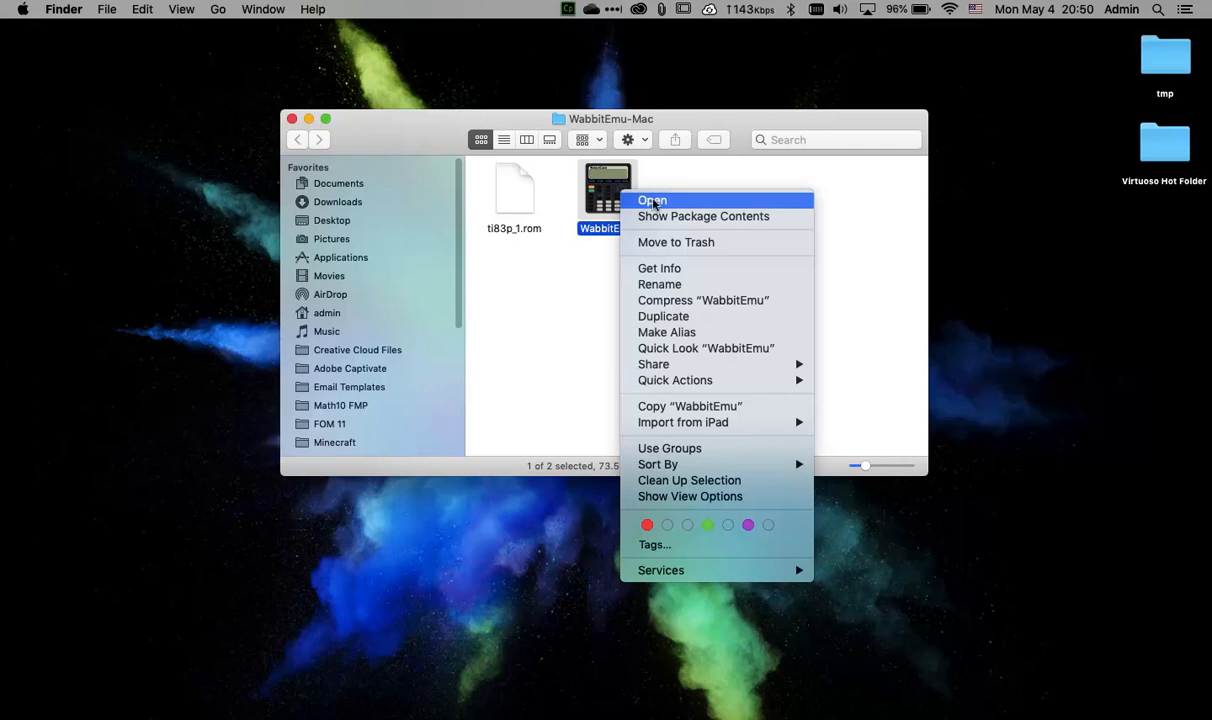
pyautogui.click(654, 205)
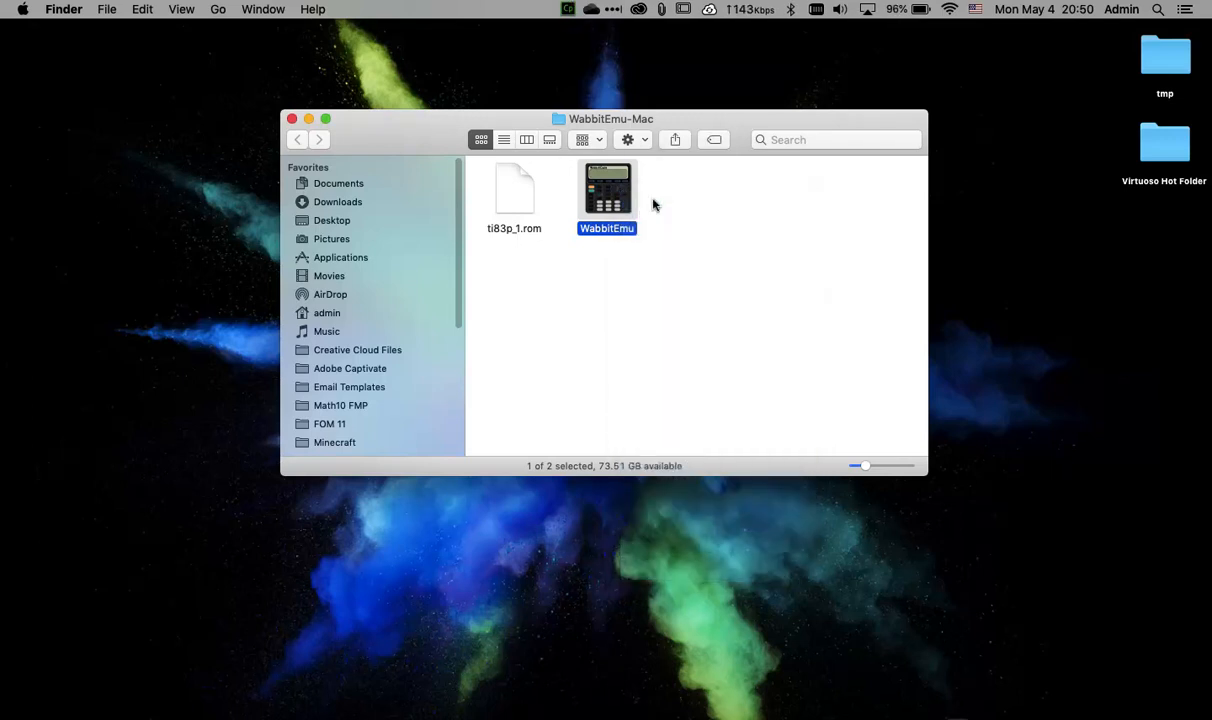
pyautogui.doubleClick(607, 195)
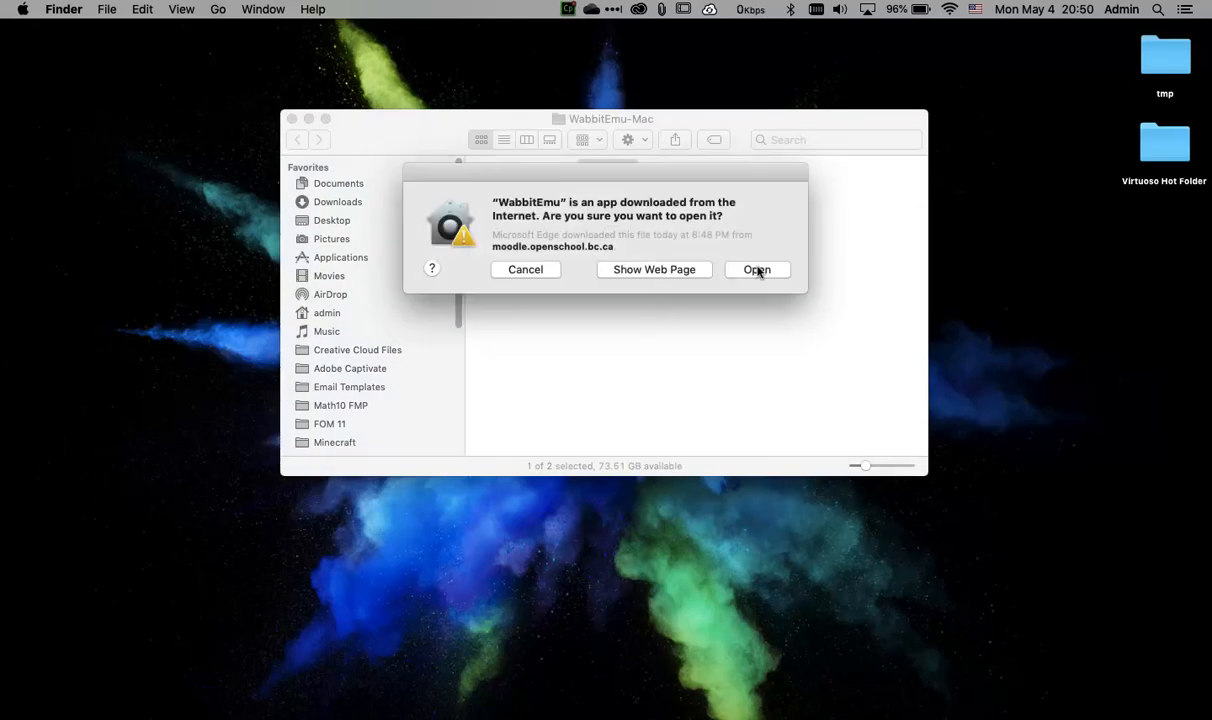
pyautogui.click(757, 269)
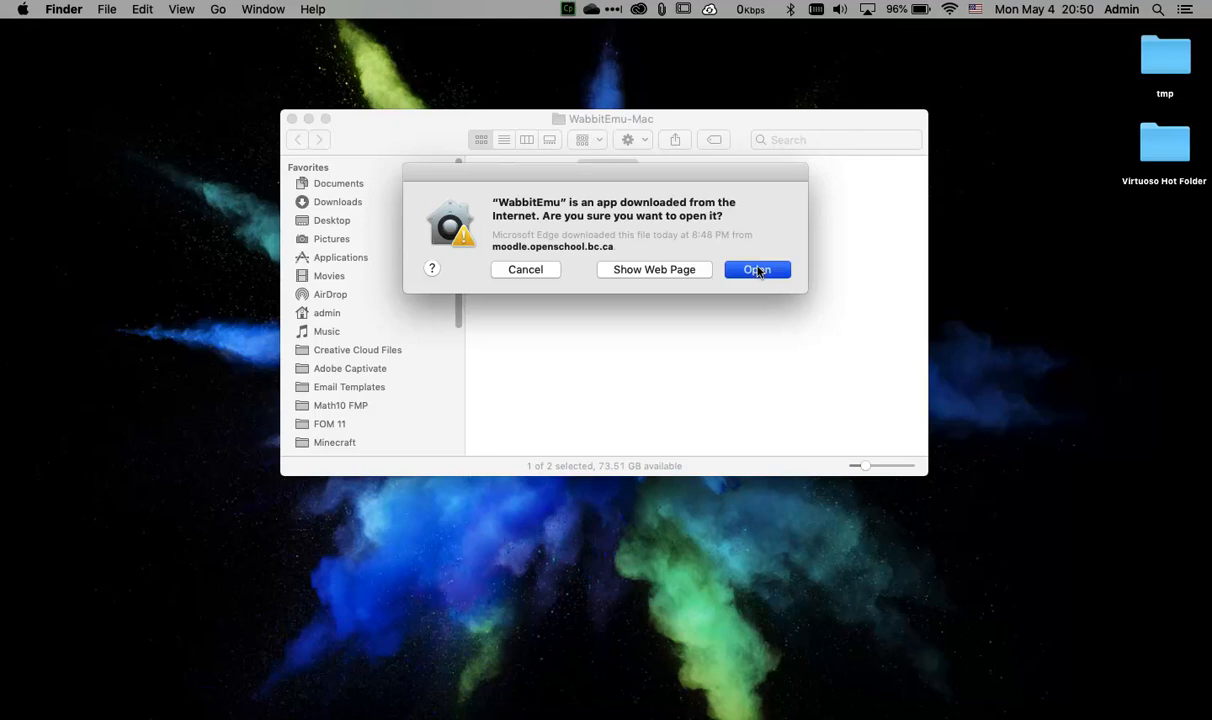
pyautogui.click(757, 269)
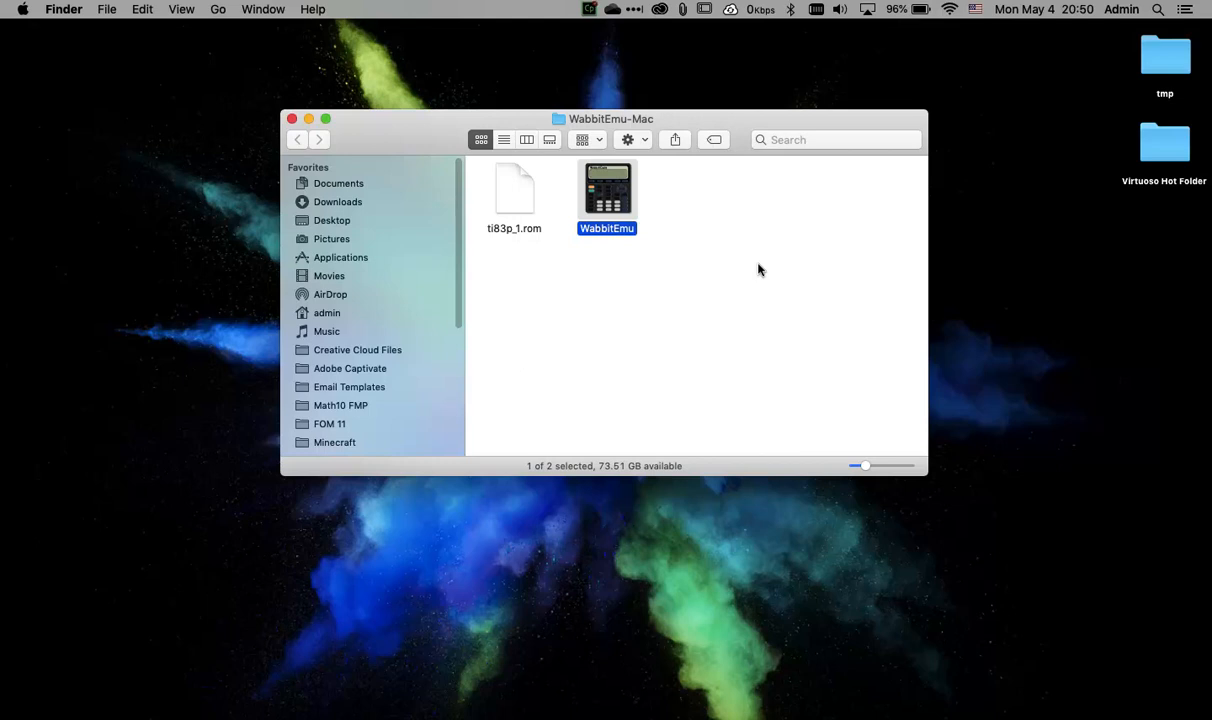
pyautogui.moveTo(760, 270)
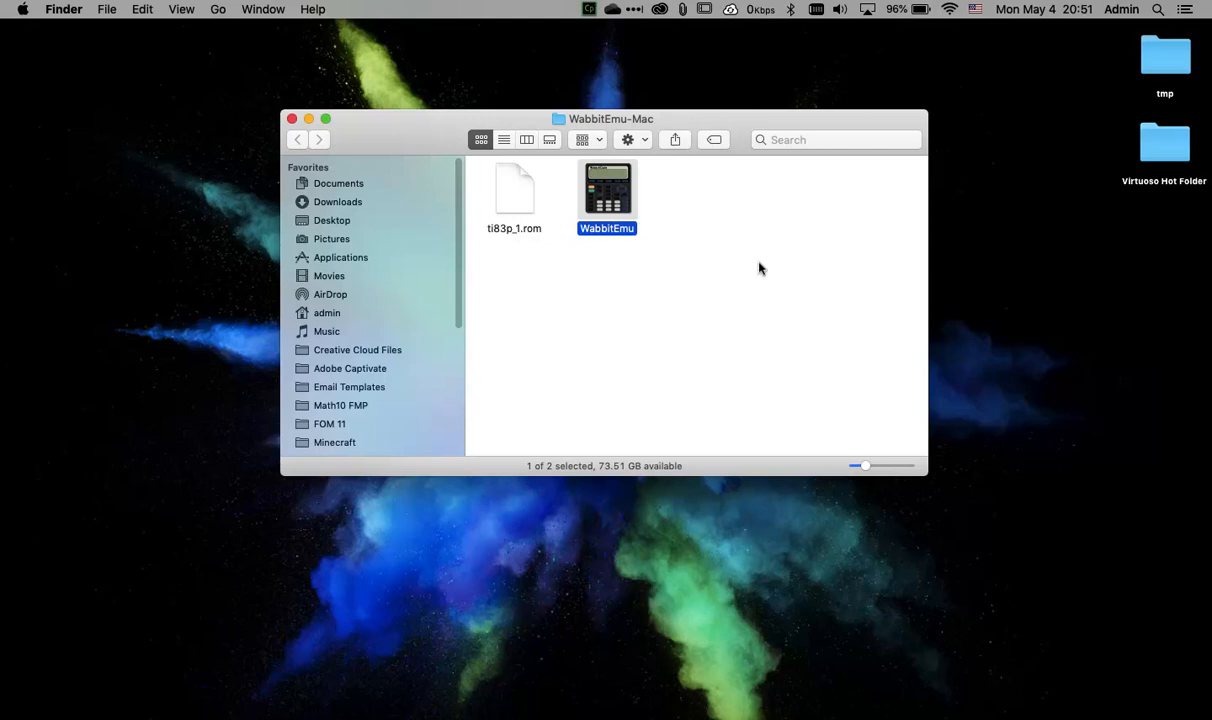
pyautogui.moveTo(755, 273)
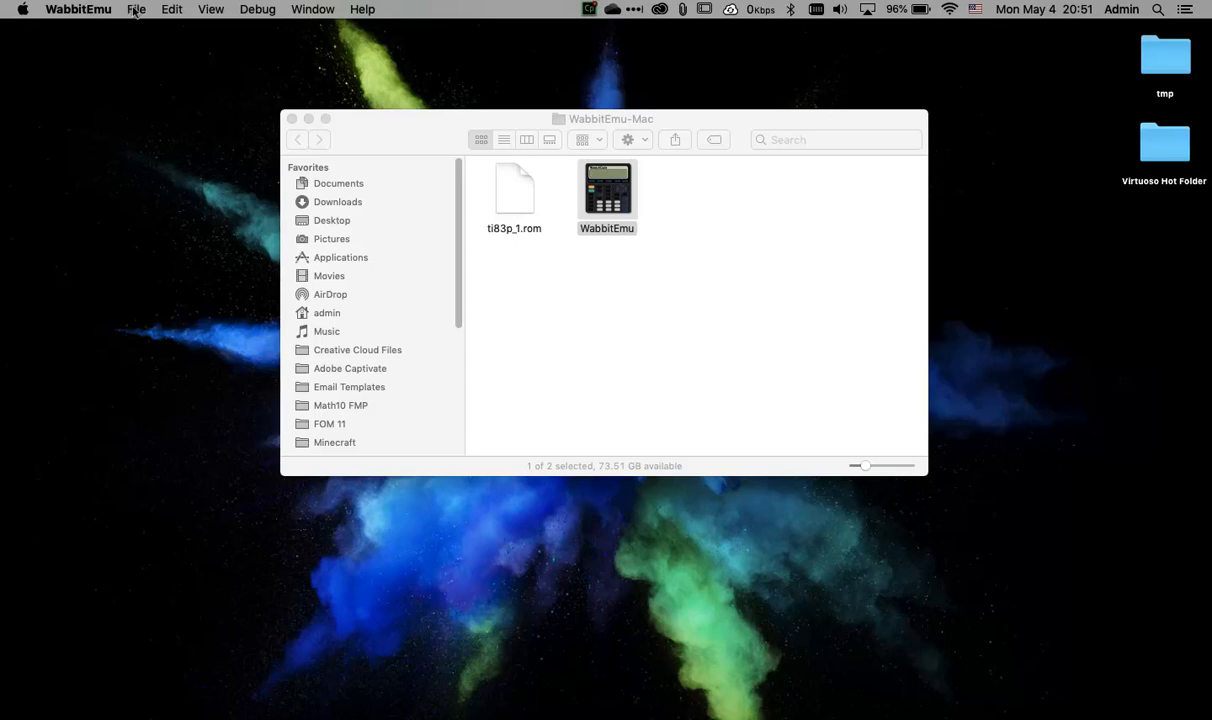
# Open ti83p_1.rom from Desktop > WabbitEmu-Mac through the File menu.
pyautogui.click(137, 9)
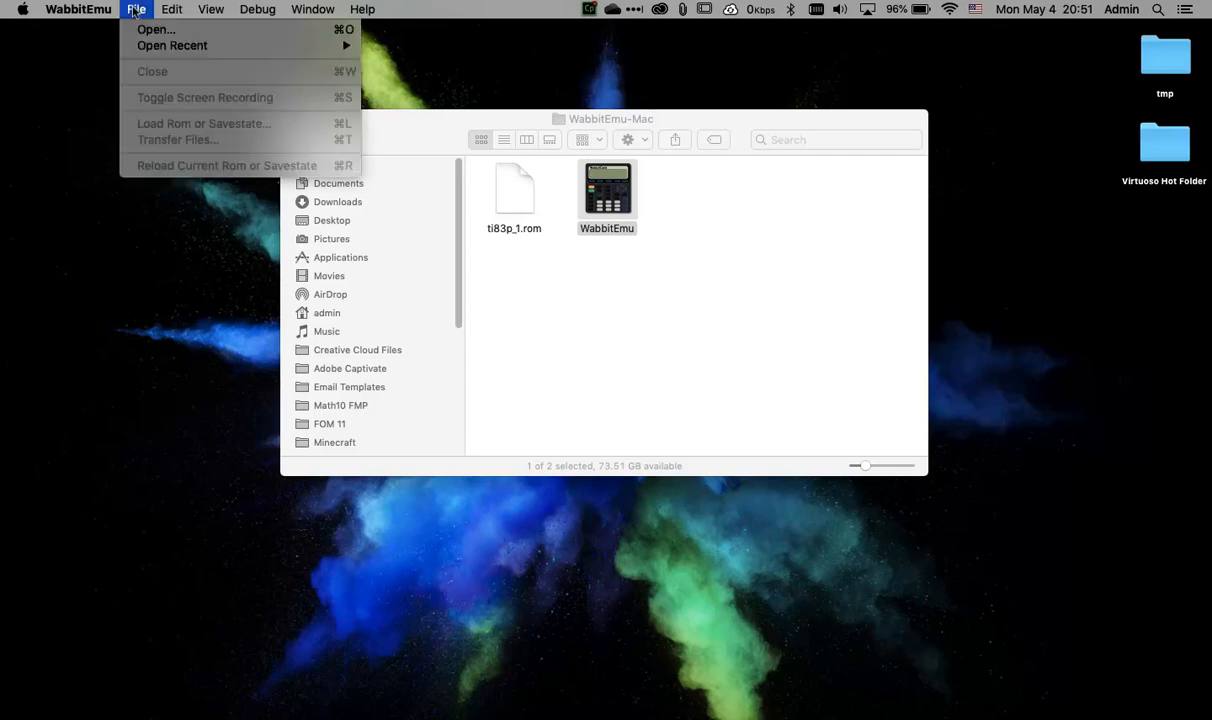
pyautogui.click(510, 296)
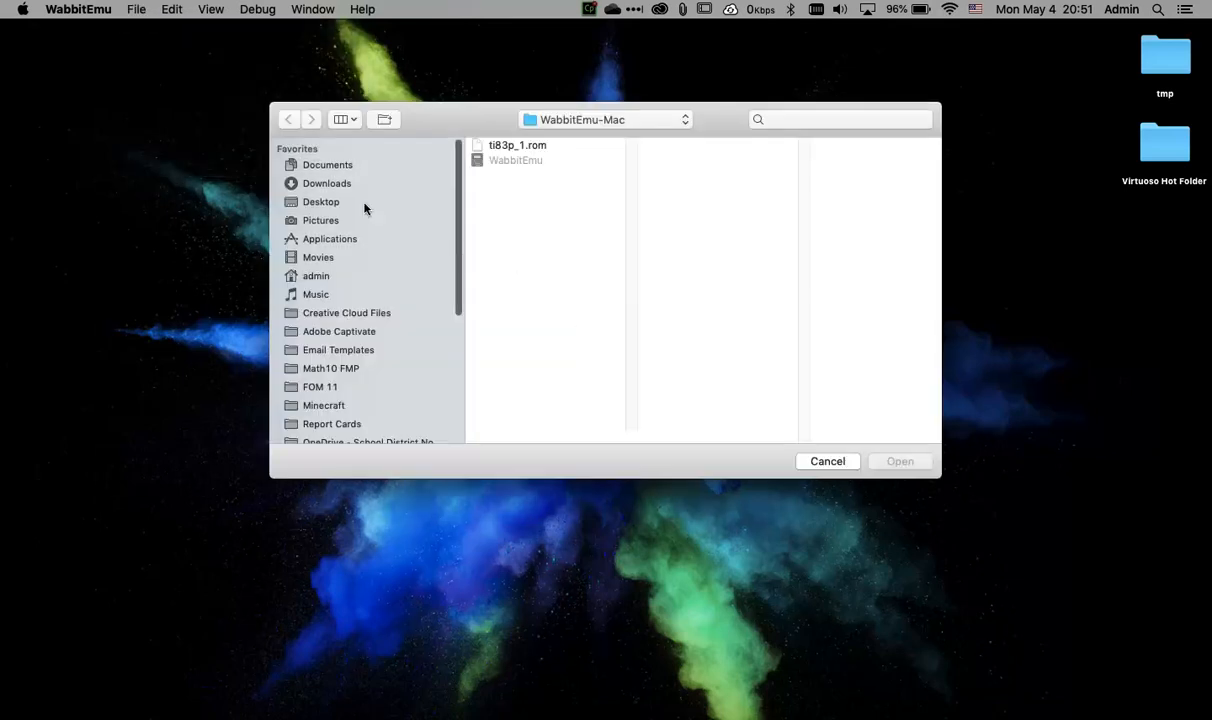
pyautogui.click(321, 201)
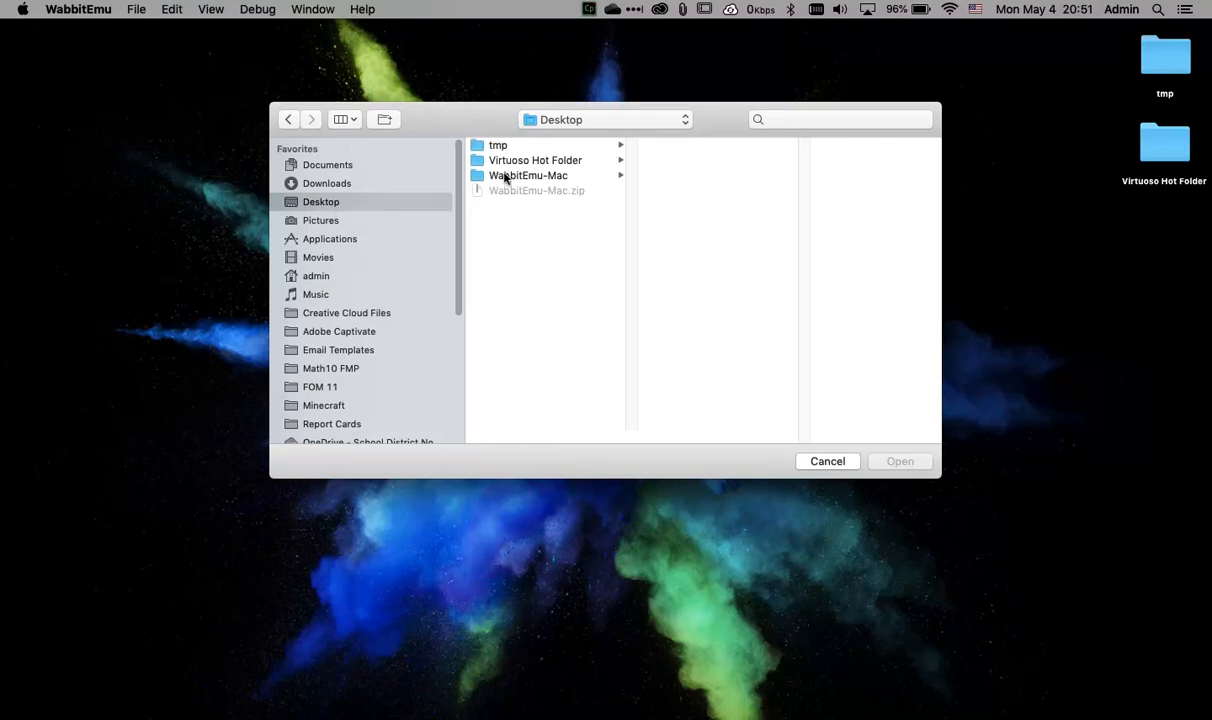
pyautogui.click(529, 175)
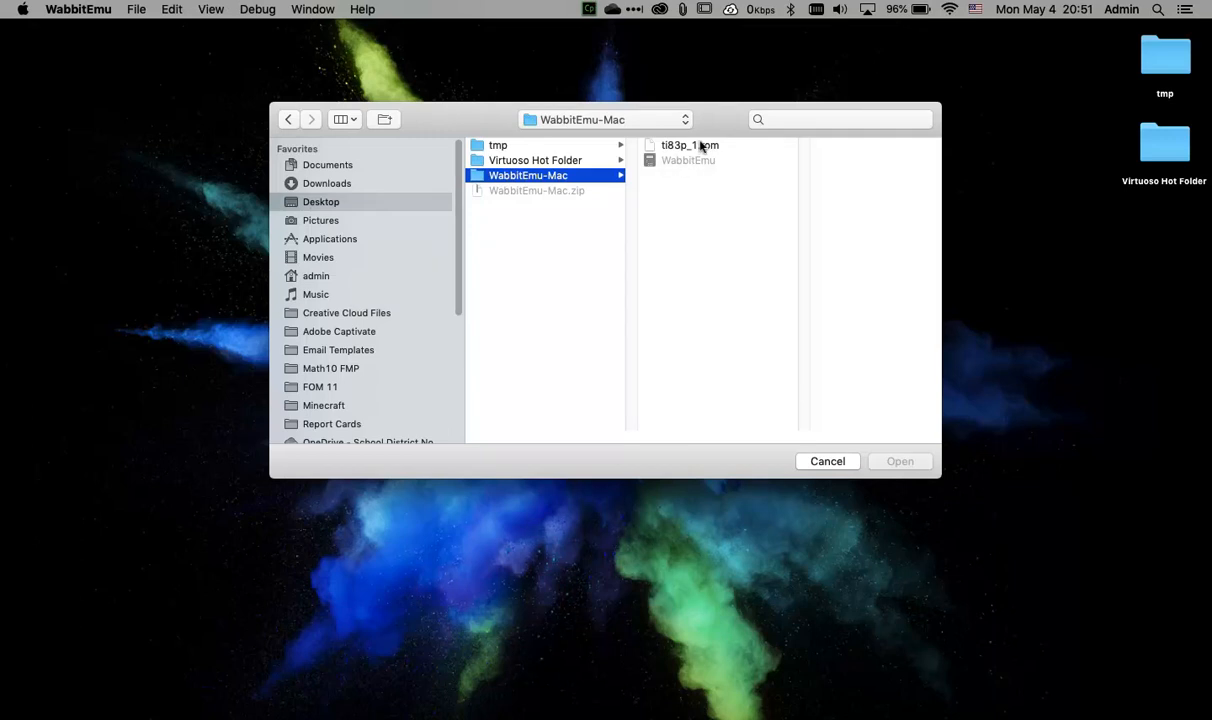
pyautogui.click(689, 145)
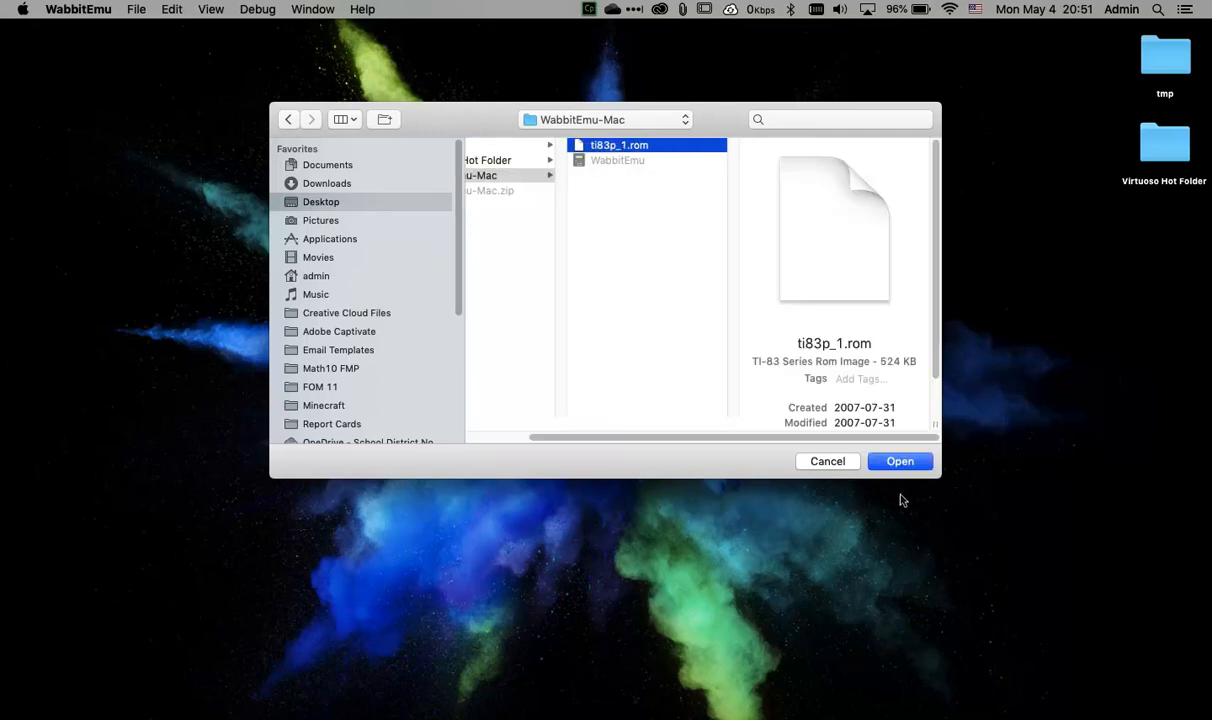
pyautogui.click(899, 461)
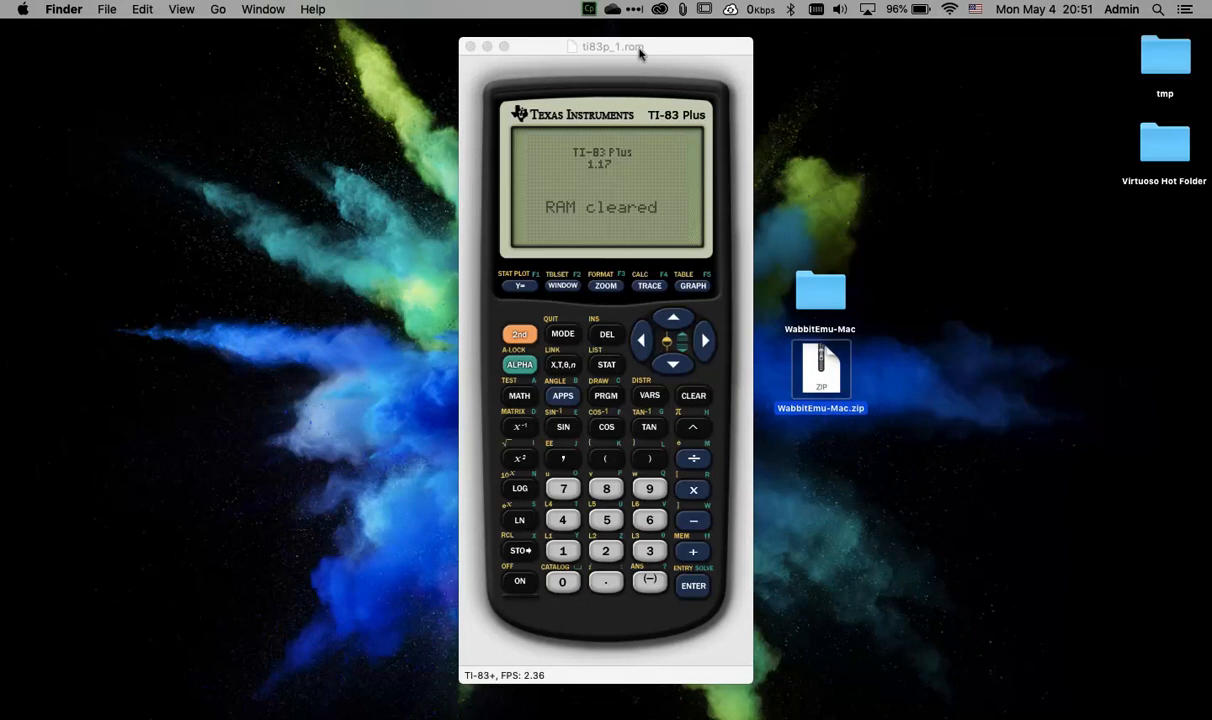
# Shift the calculator window left, compute 5*9 = 45, then clear the screen.
pyautogui.moveTo(614, 46); pyautogui.dragTo(520, 45)
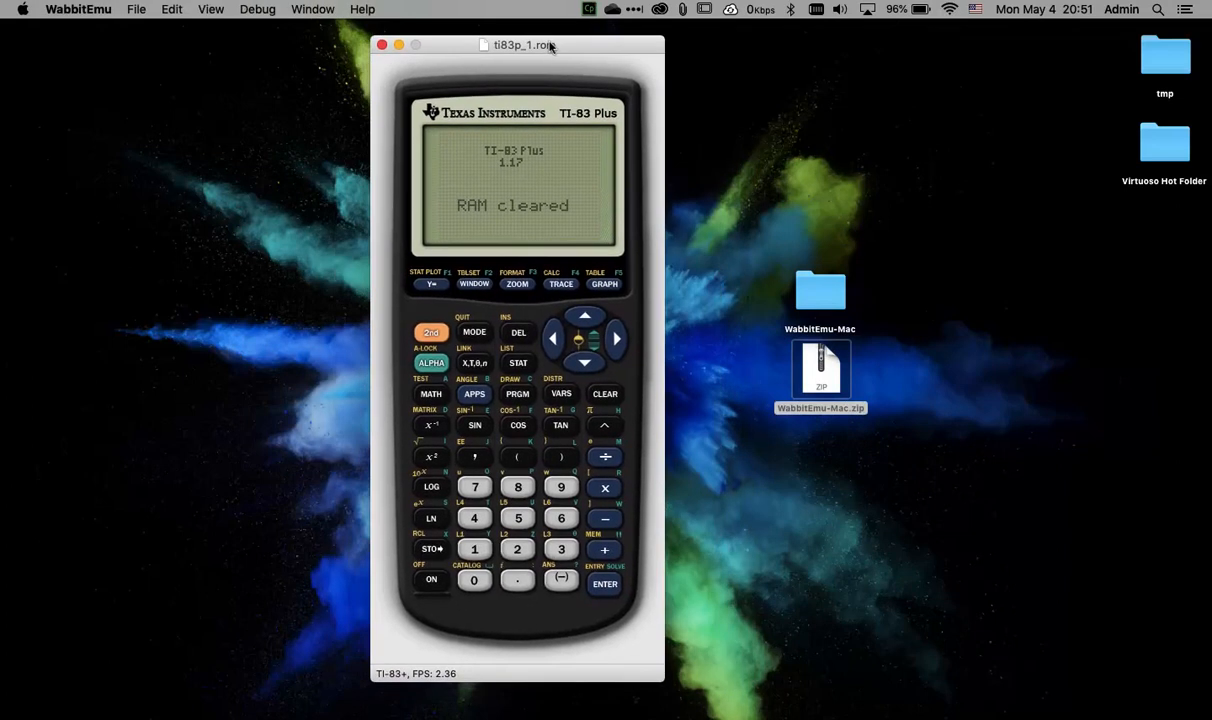
pyautogui.moveTo(569, 472)
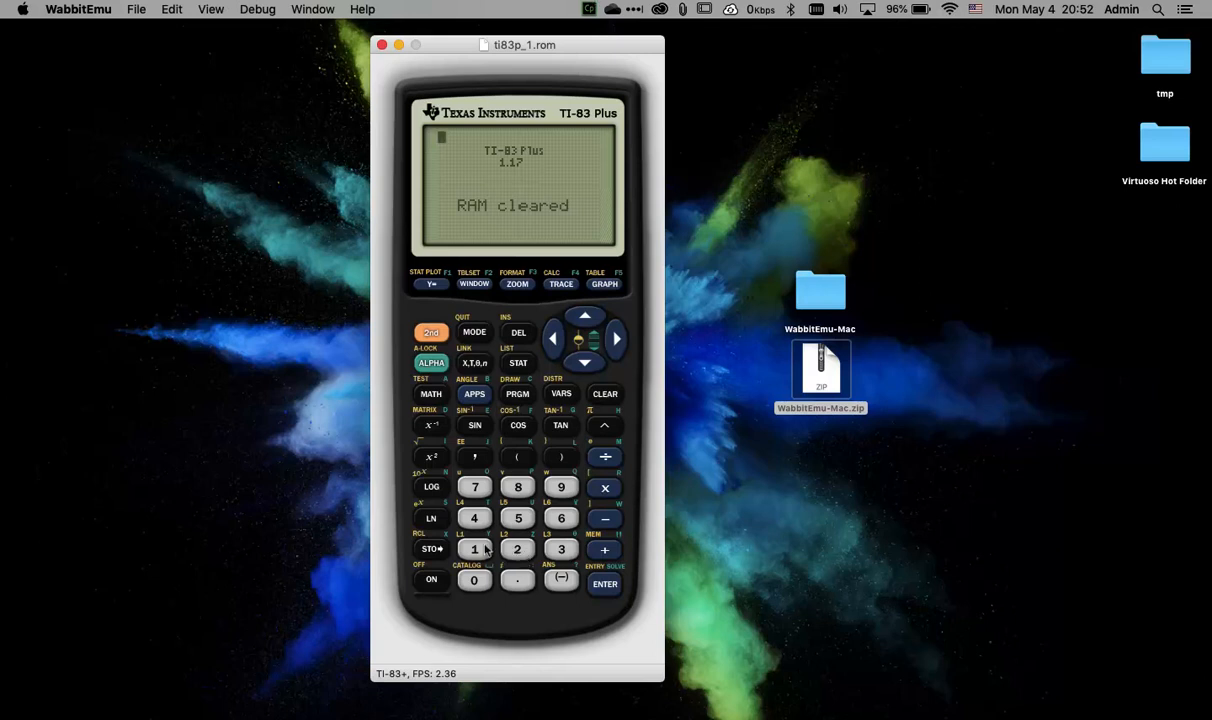
pyautogui.click(517, 517)
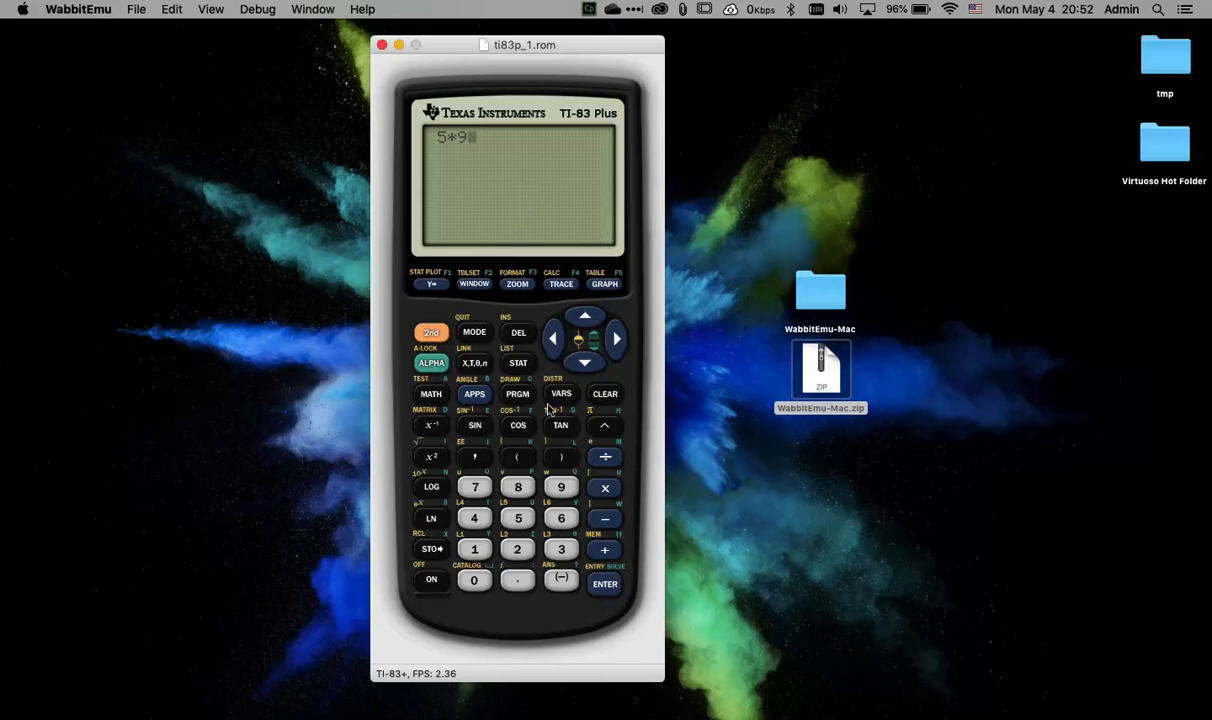
pyautogui.click(604, 584)
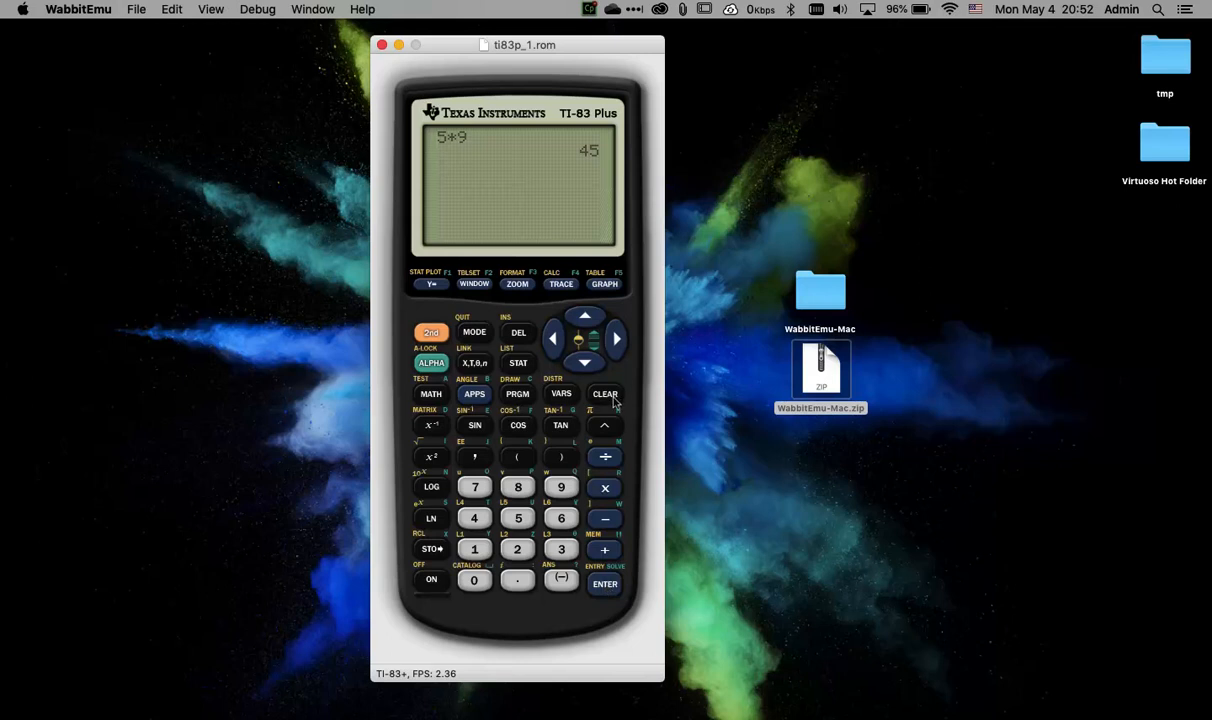
pyautogui.click(605, 393)
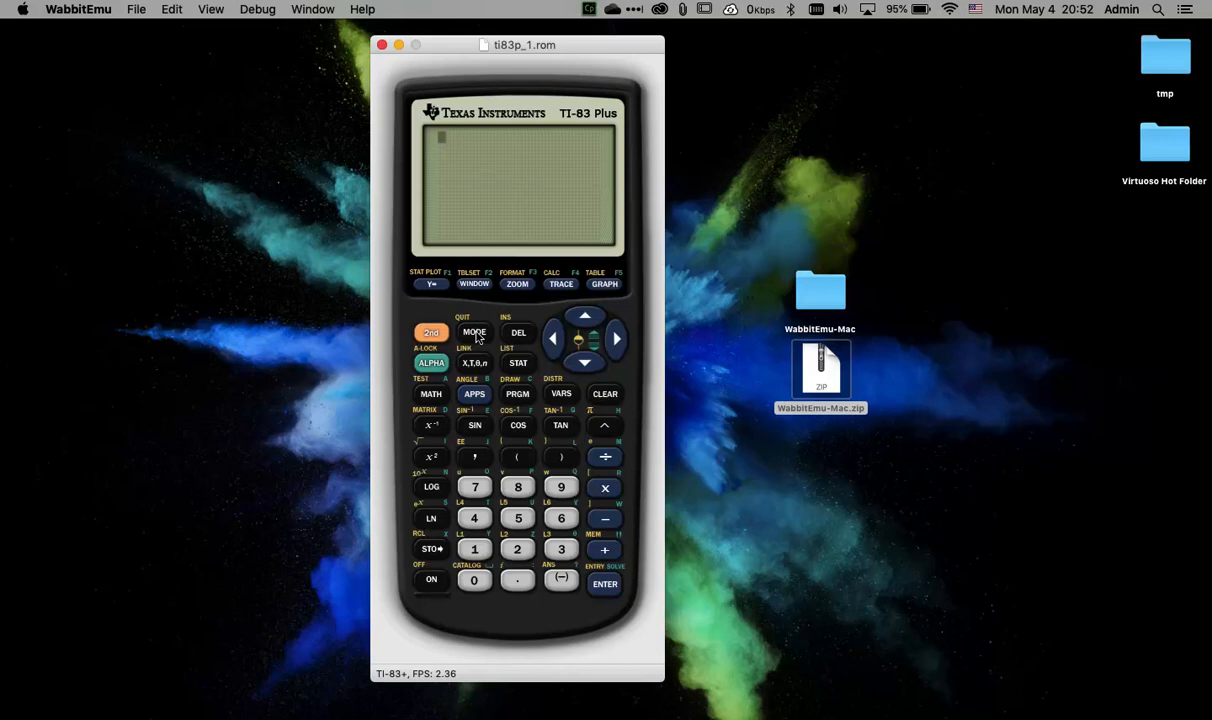
# On the MODE screen, move to and select Degree as the angle unit.
pyautogui.click(474, 332)
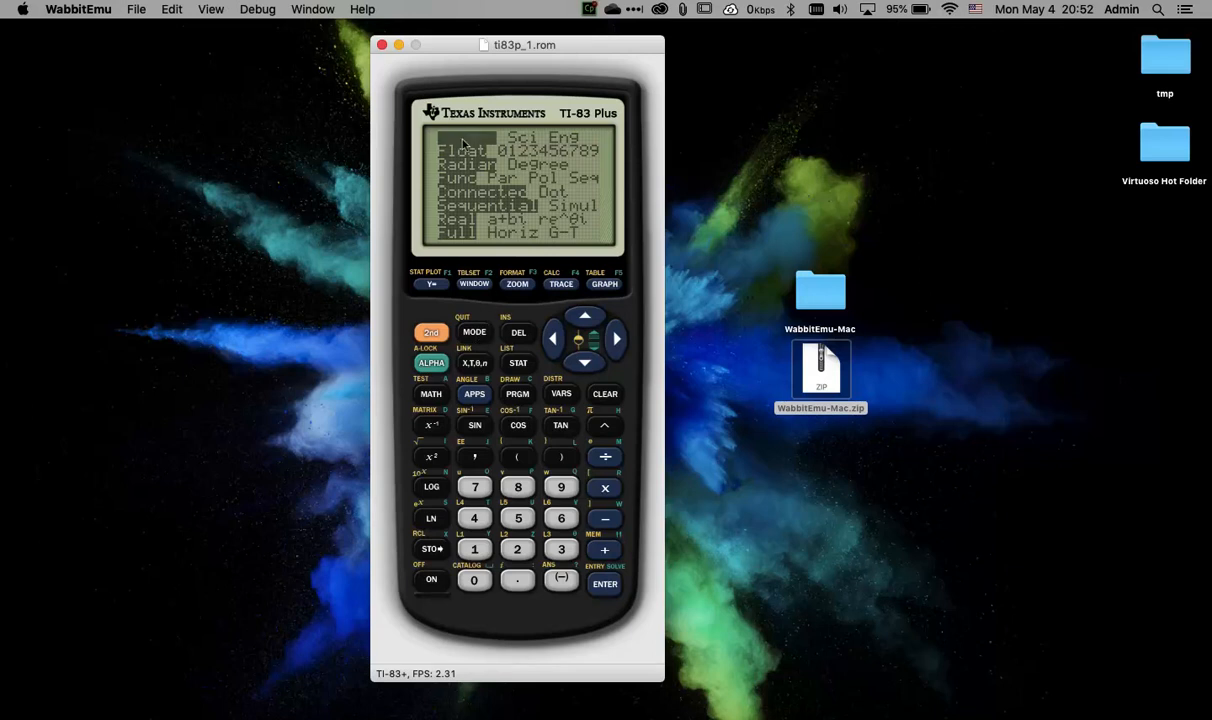
pyautogui.moveTo(472, 143)
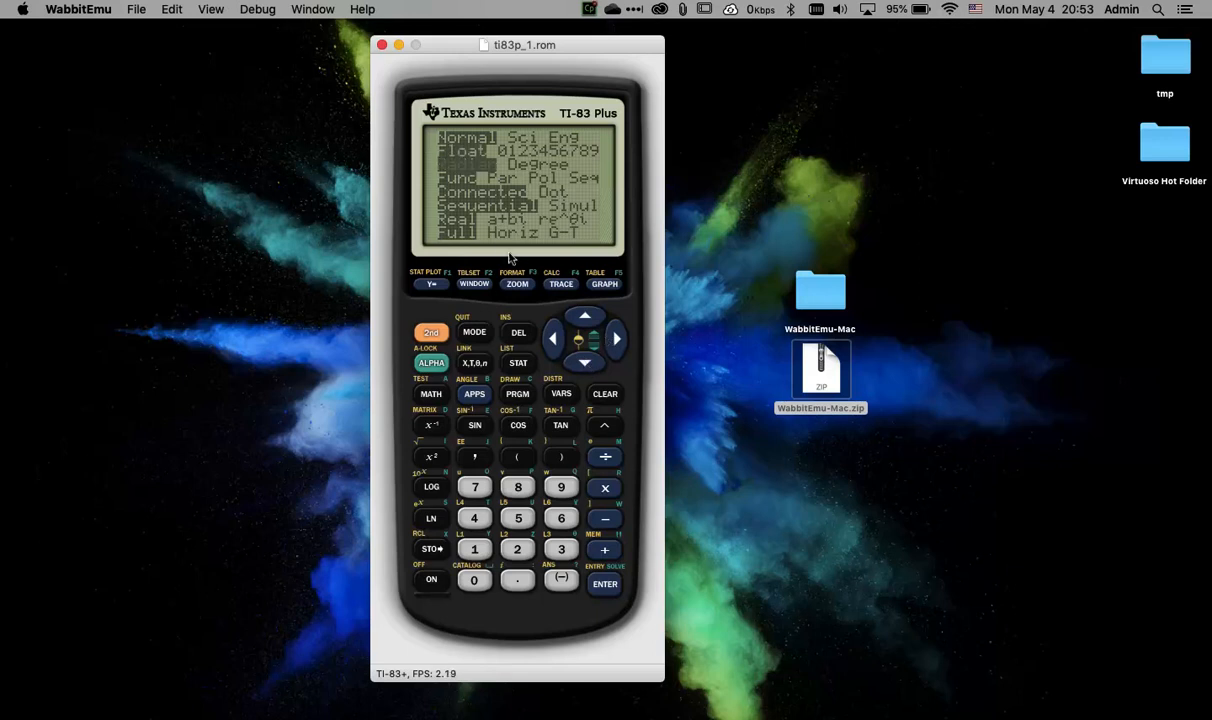
pyautogui.click(464, 164)
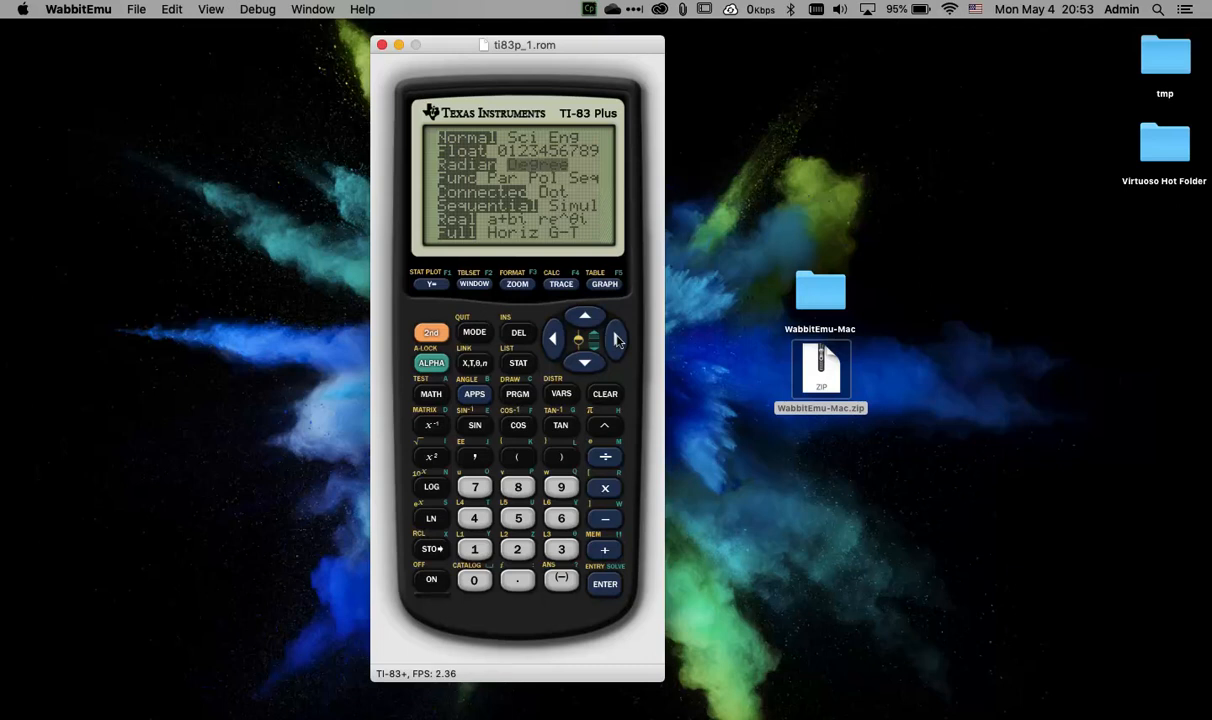
pyautogui.click(536, 164)
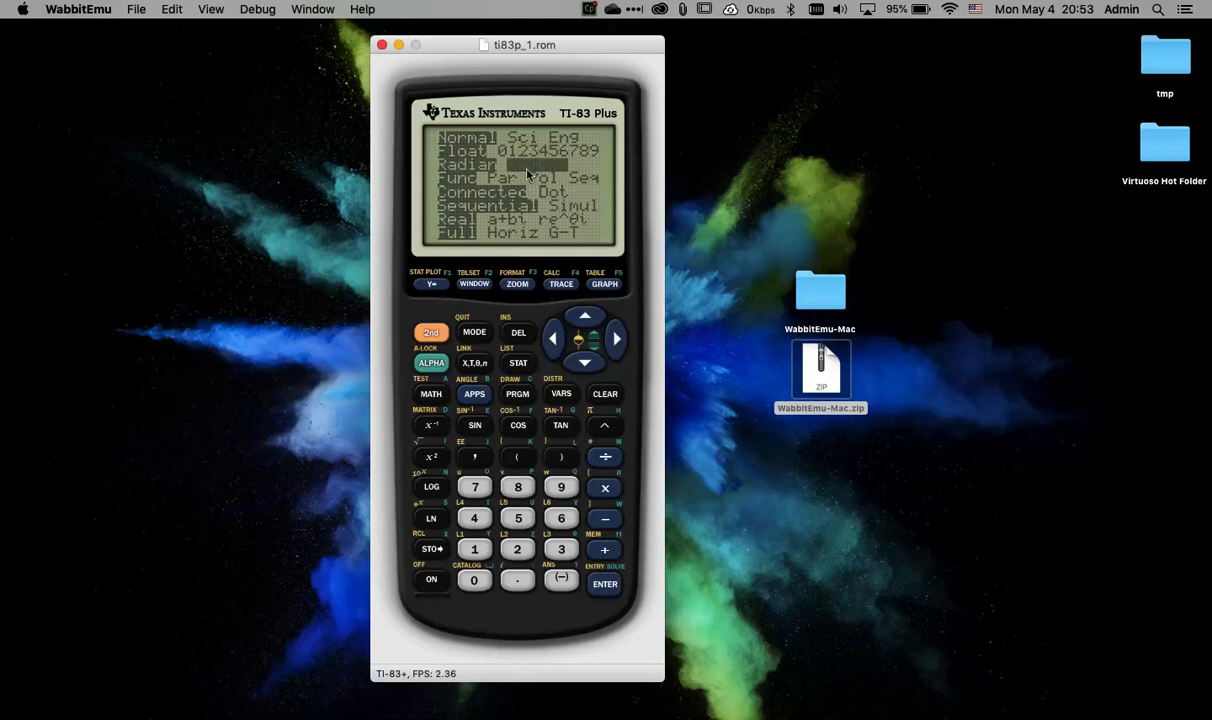
pyautogui.moveTo(604, 584)
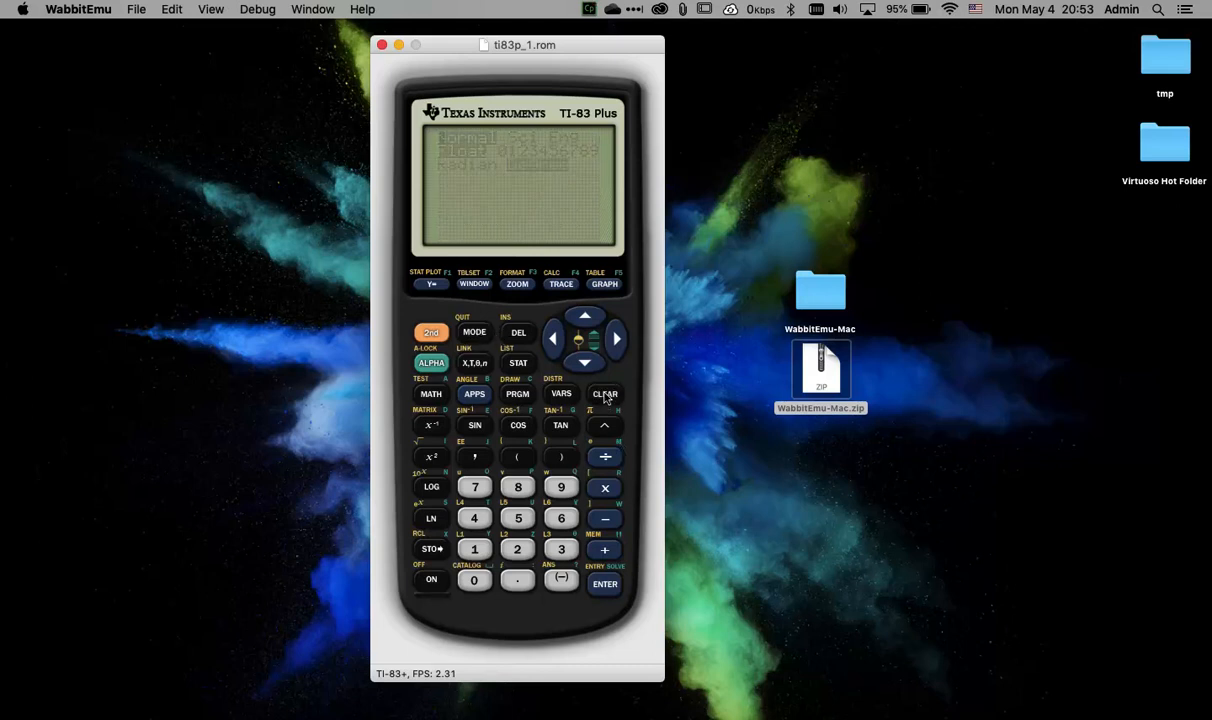
# Exit the MODE screen back to an empty home screen with the cursor.
pyautogui.click(604, 393)
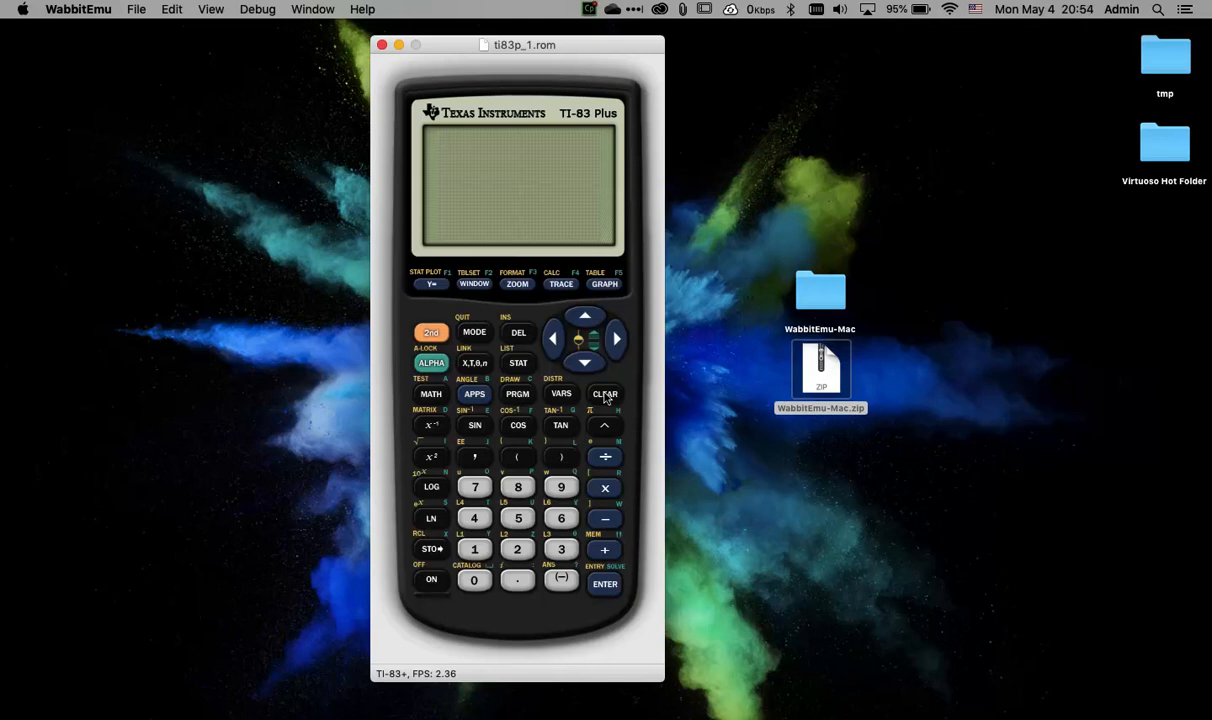
pyautogui.click(604, 393)
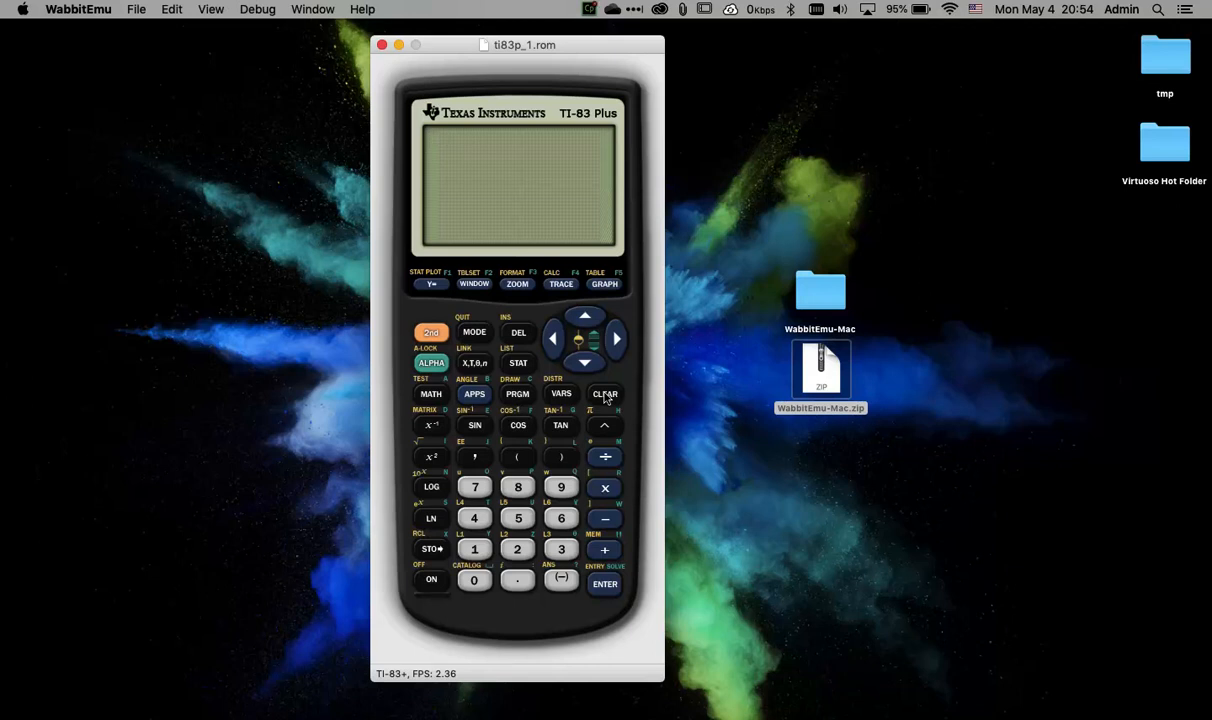
pyautogui.click(604, 393)
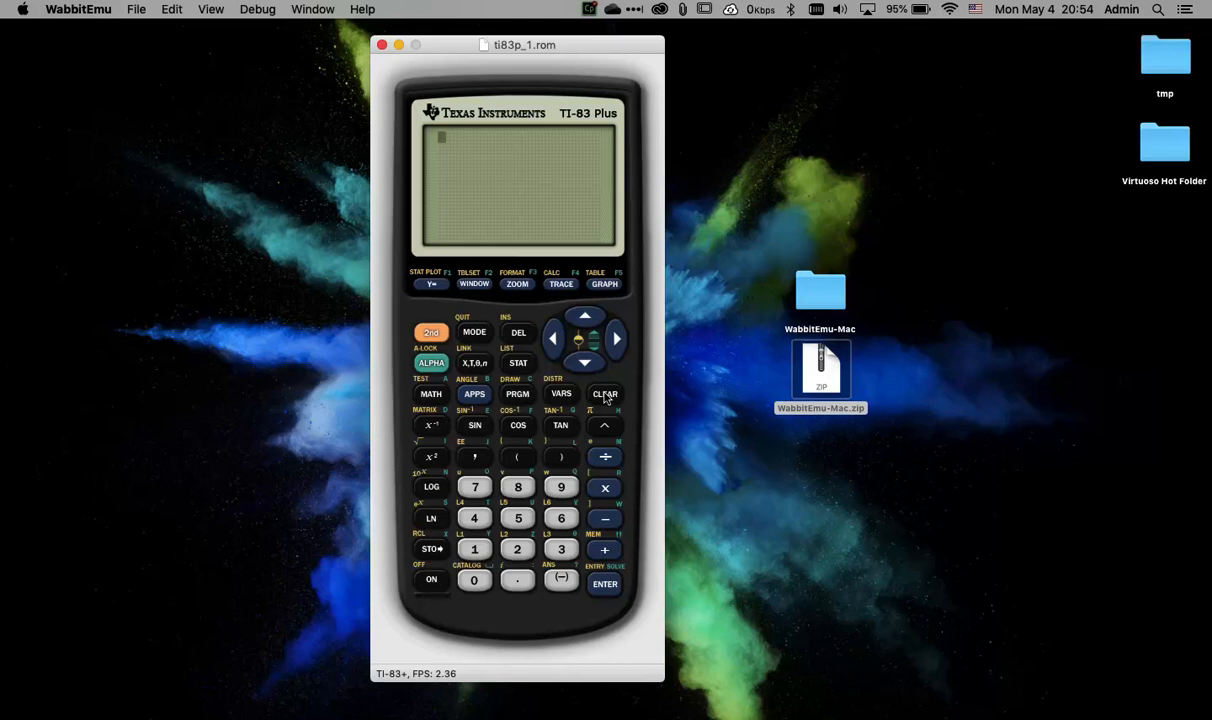